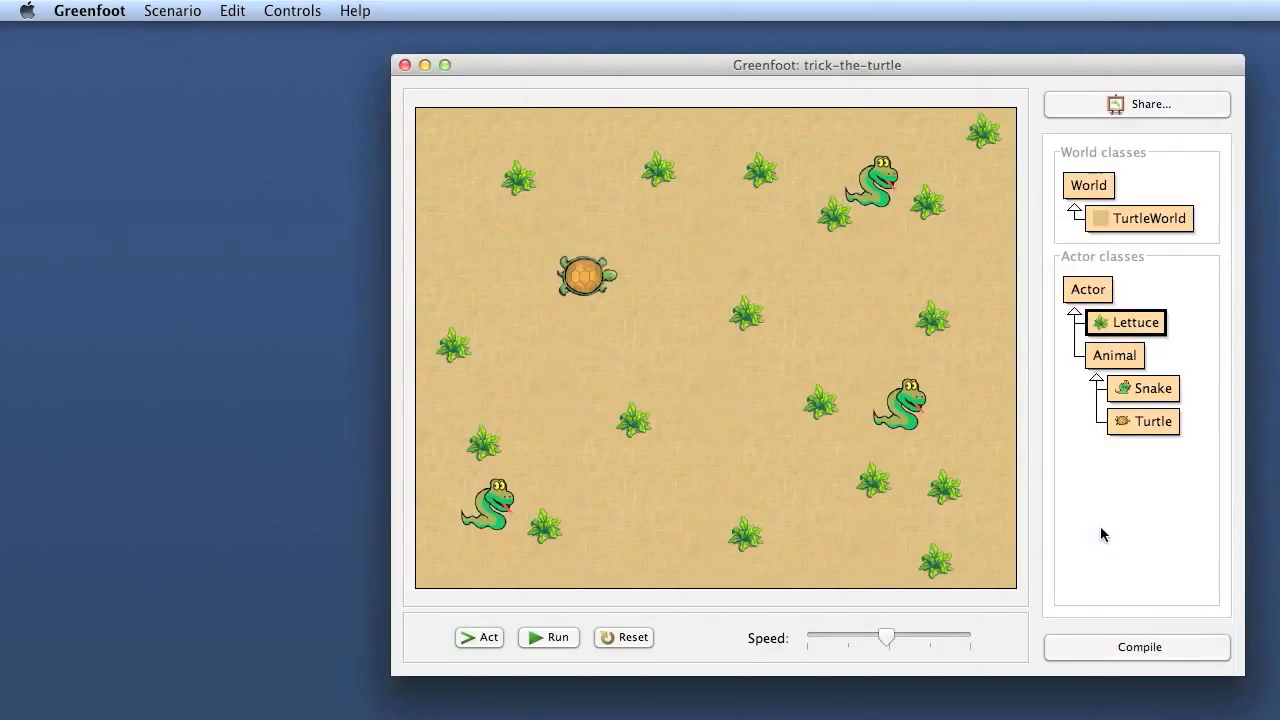
pyautogui.moveTo(1112, 64)
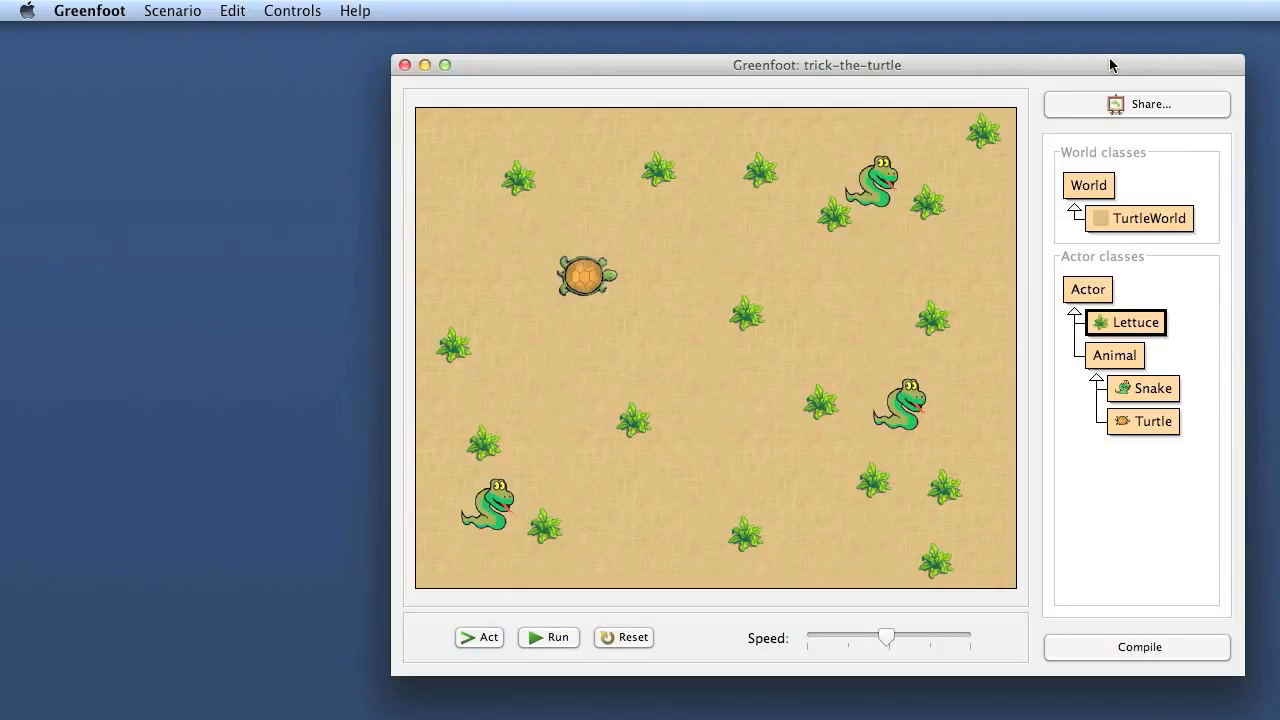
pyautogui.moveTo(1124, 338)
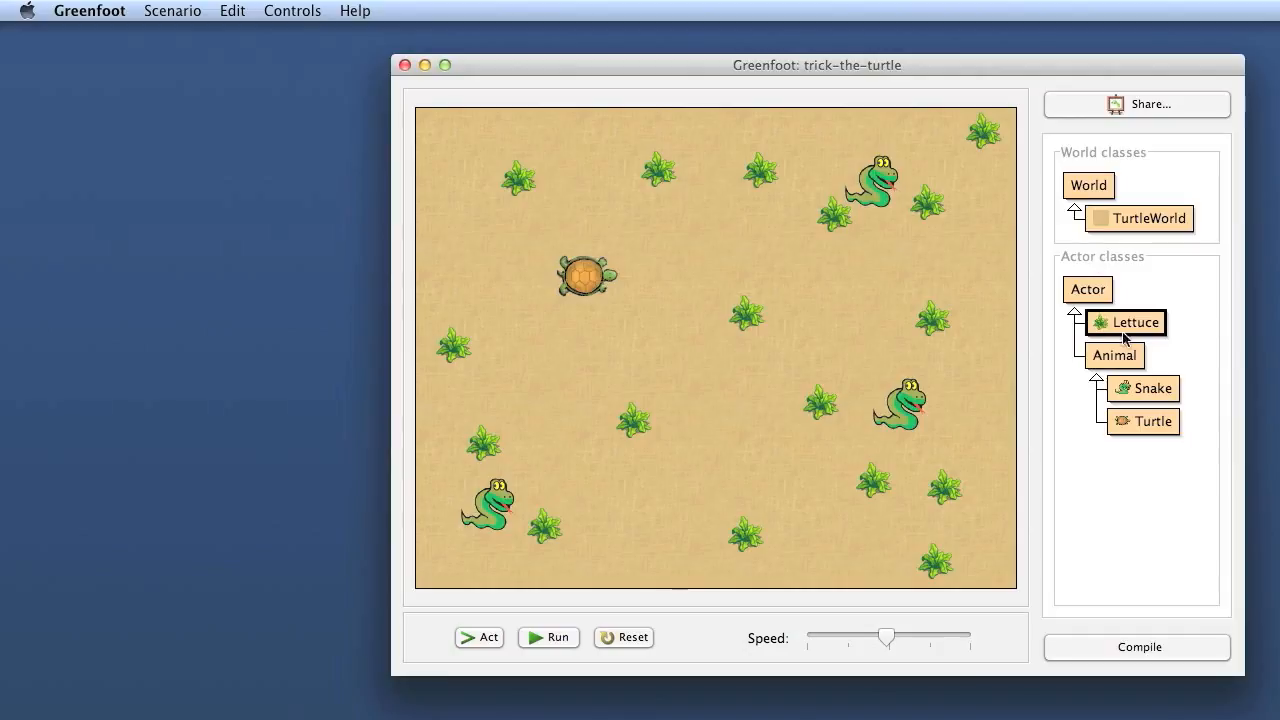
pyautogui.moveTo(1130, 330)
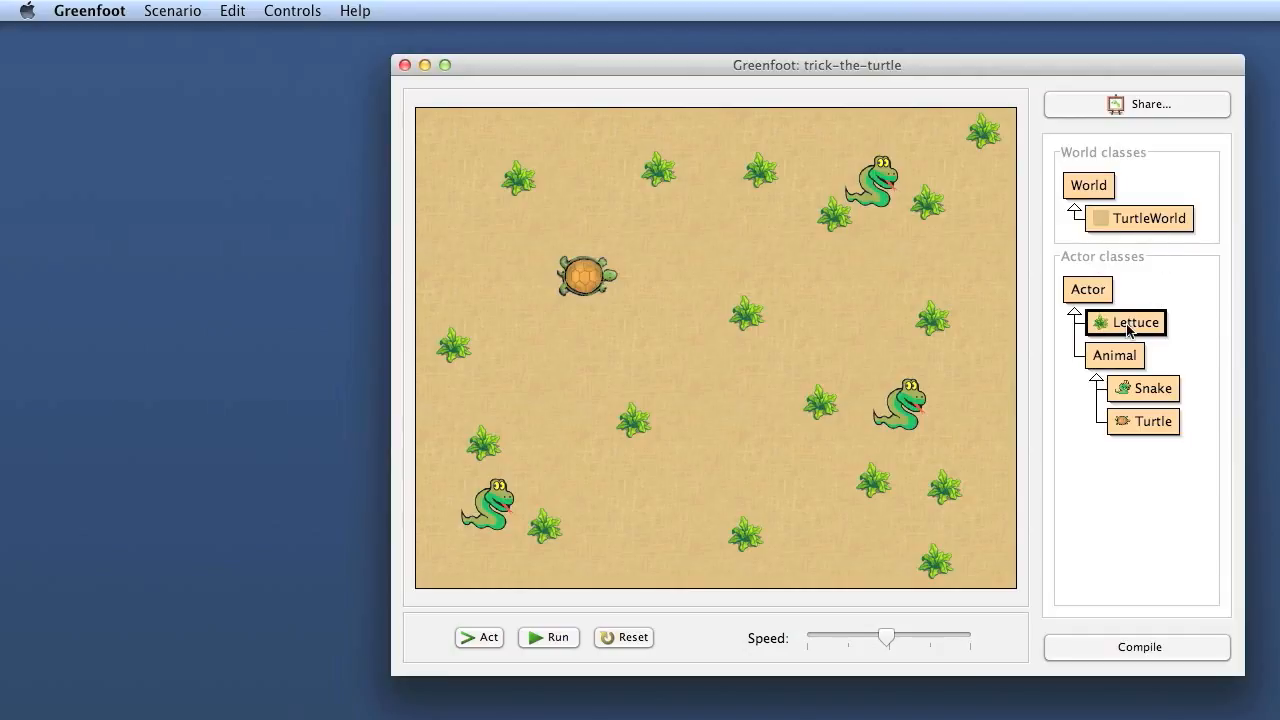
# Open the Lettuce class source code from the Actor classes diagram.
pyautogui.doubleClick(1136, 322)
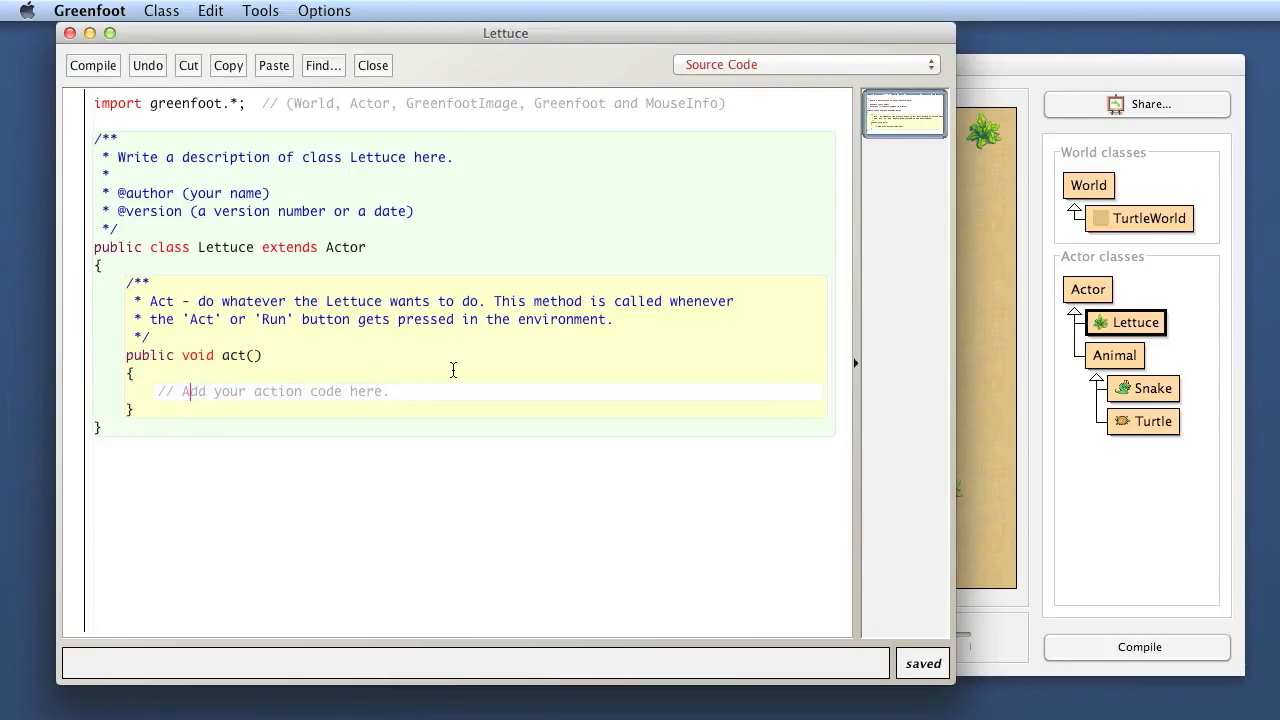
pyautogui.moveTo(728, 432)
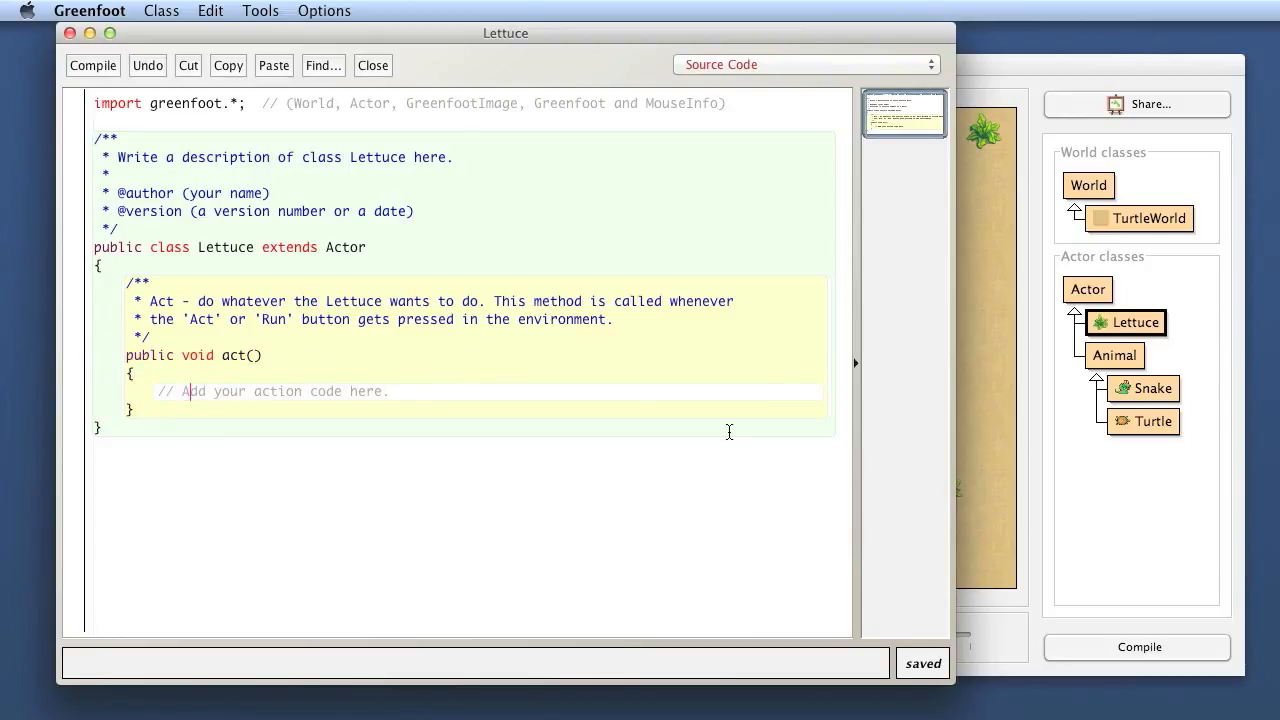
pyautogui.moveTo(774, 368)
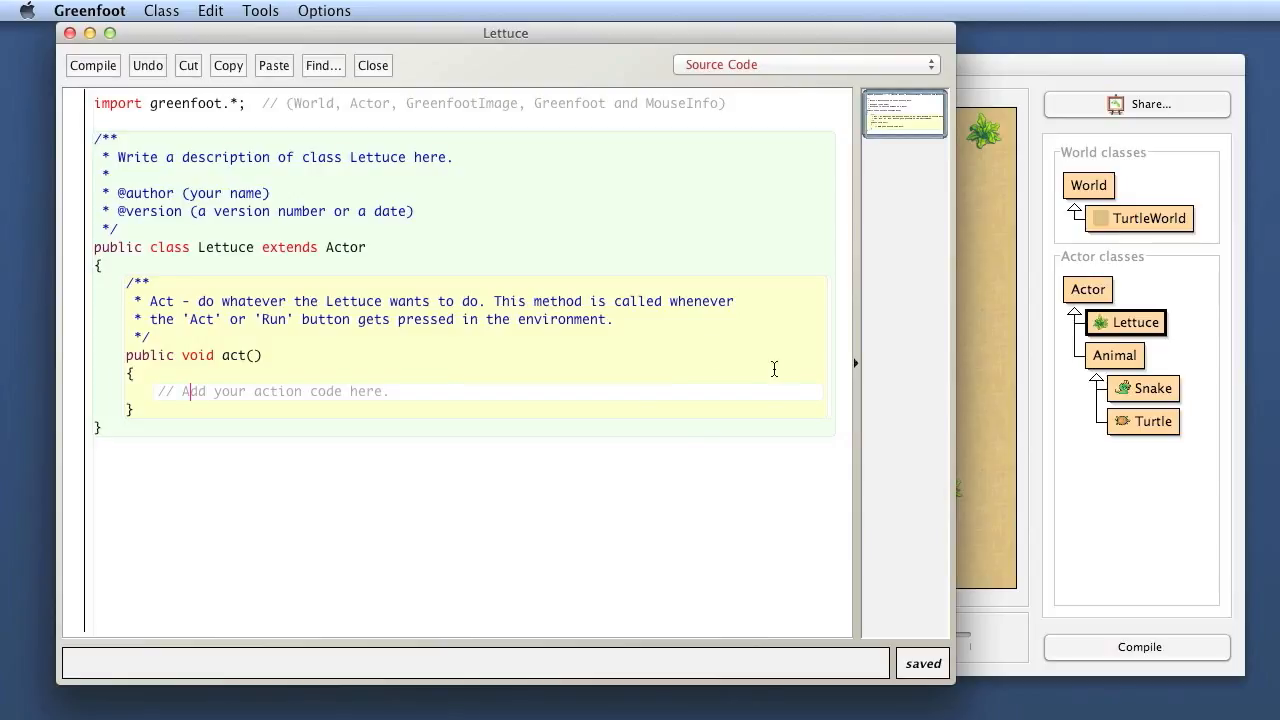
pyautogui.moveTo(1164, 350)
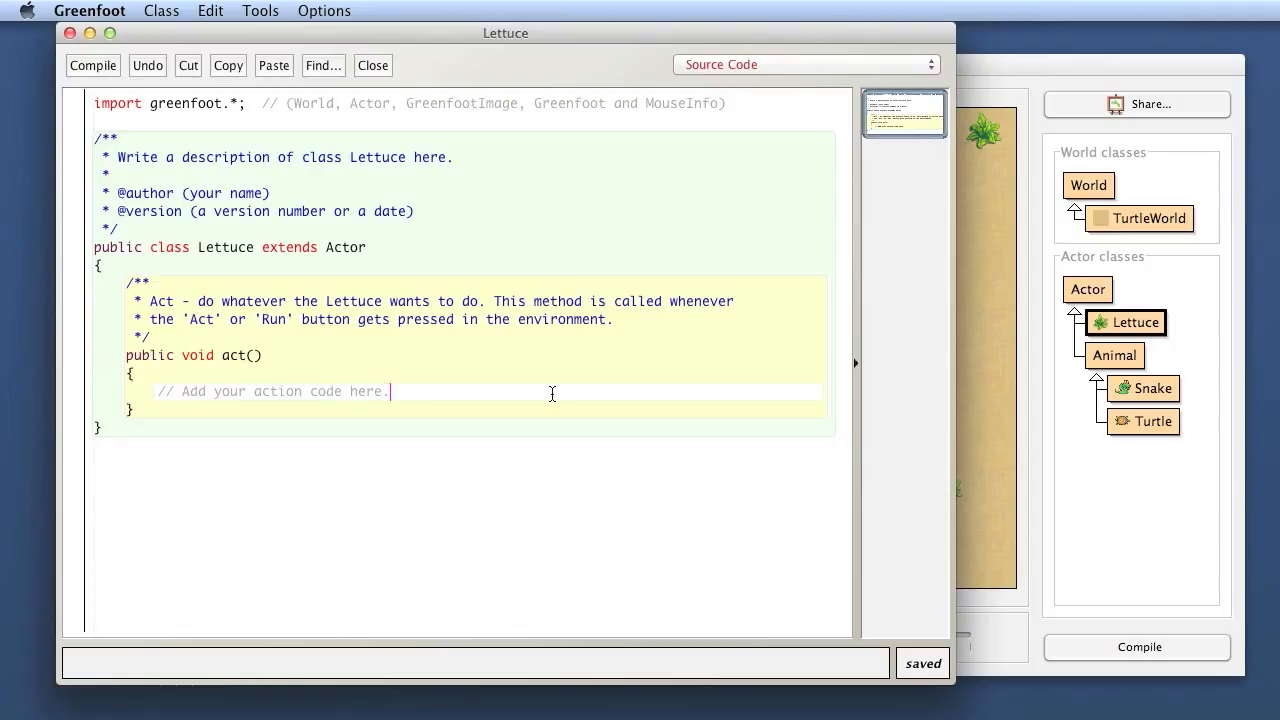
pyautogui.moveTo(68, 250)
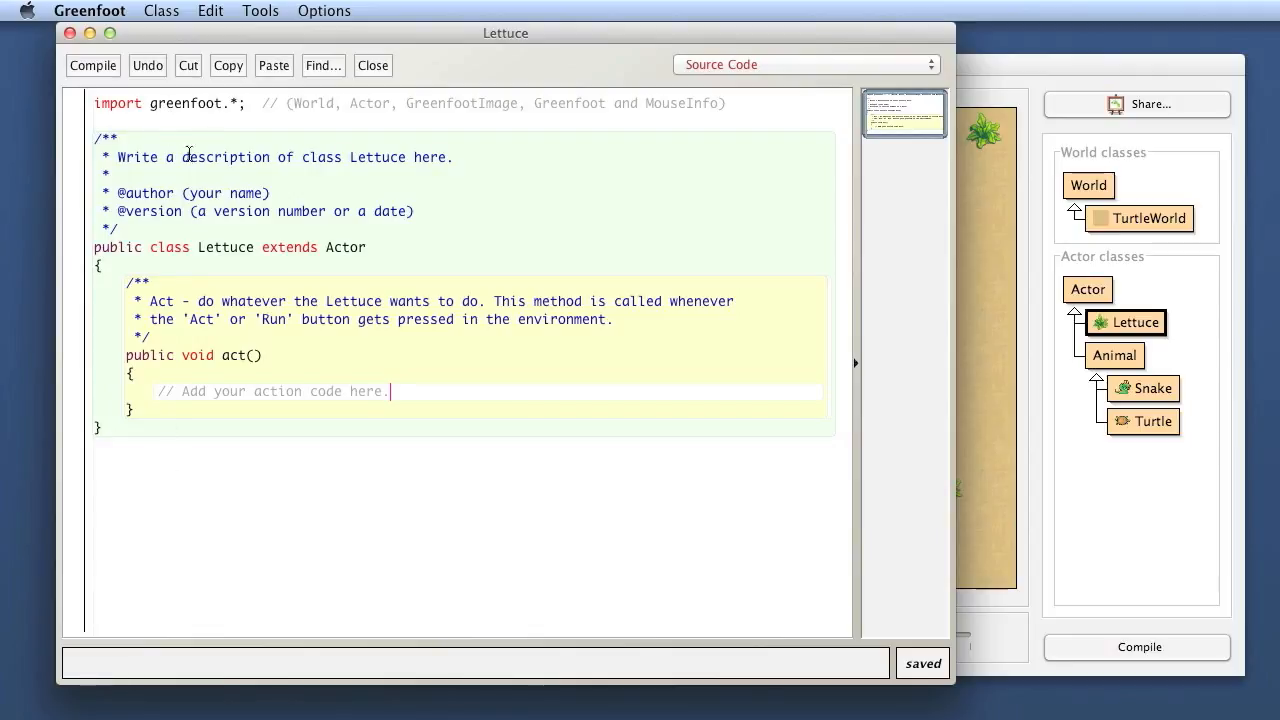
pyautogui.moveTo(232, 442)
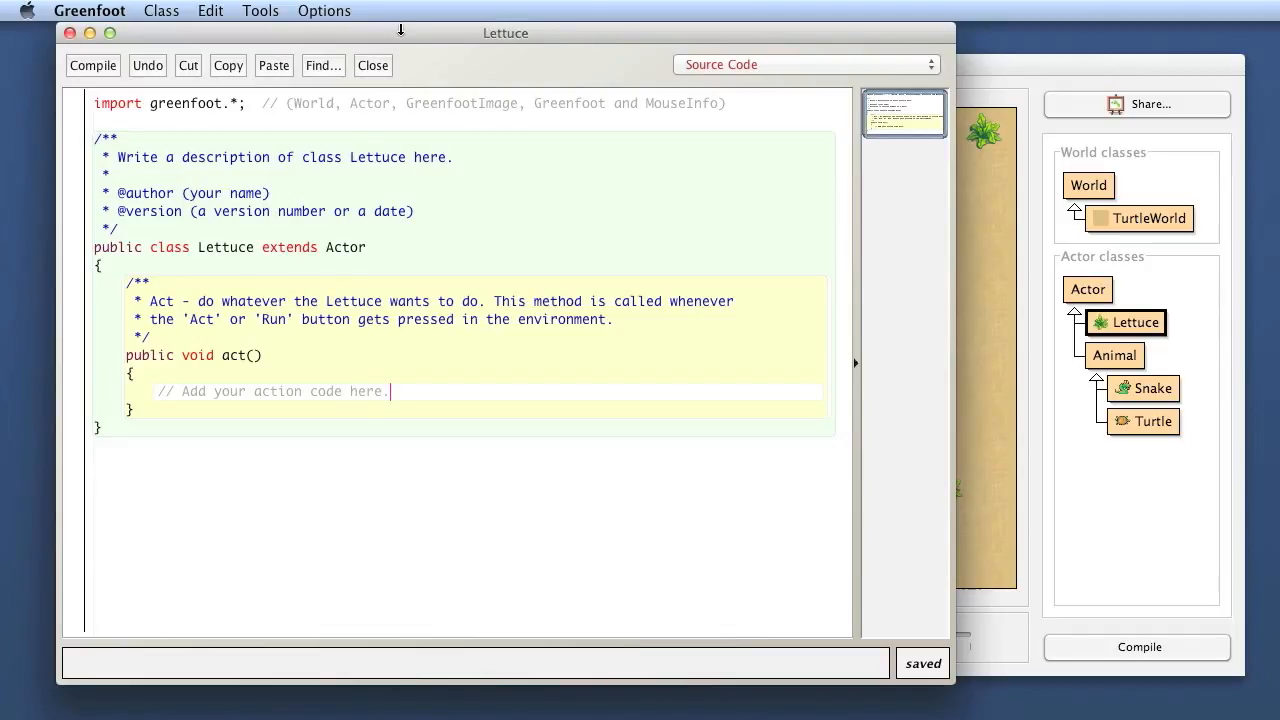
pyautogui.moveTo(216, 102)
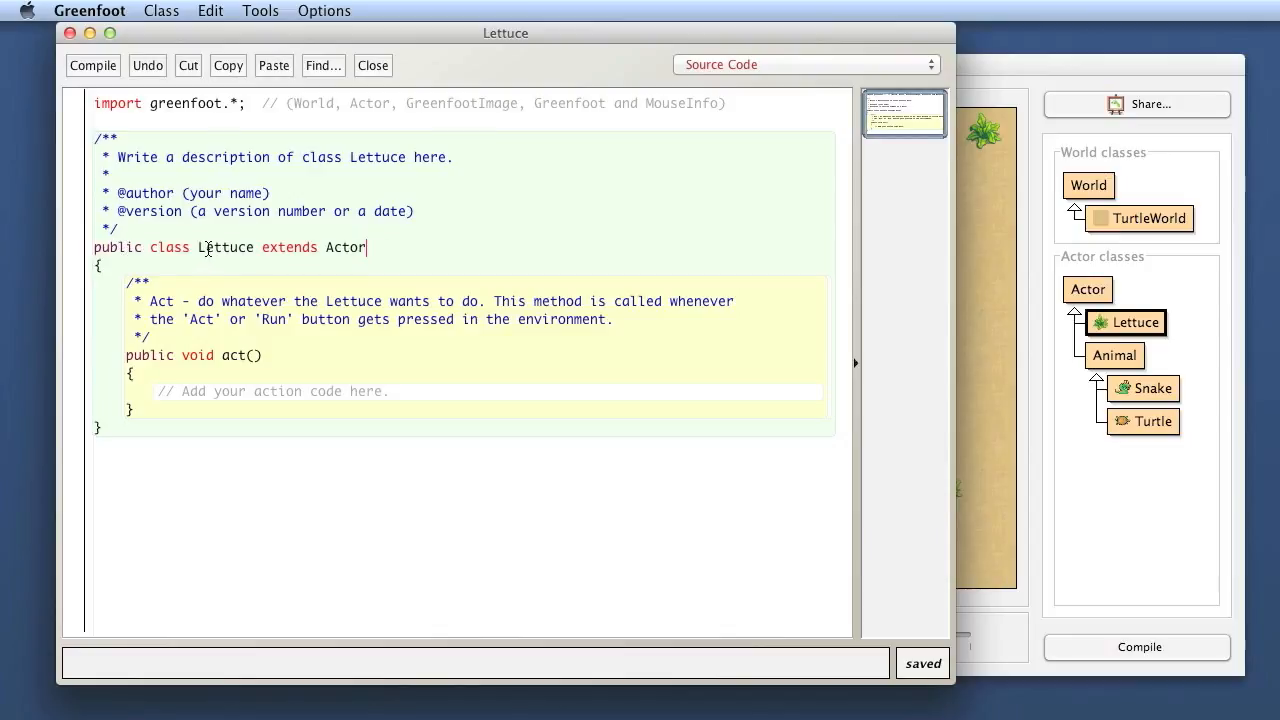
pyautogui.moveTo(172, 248)
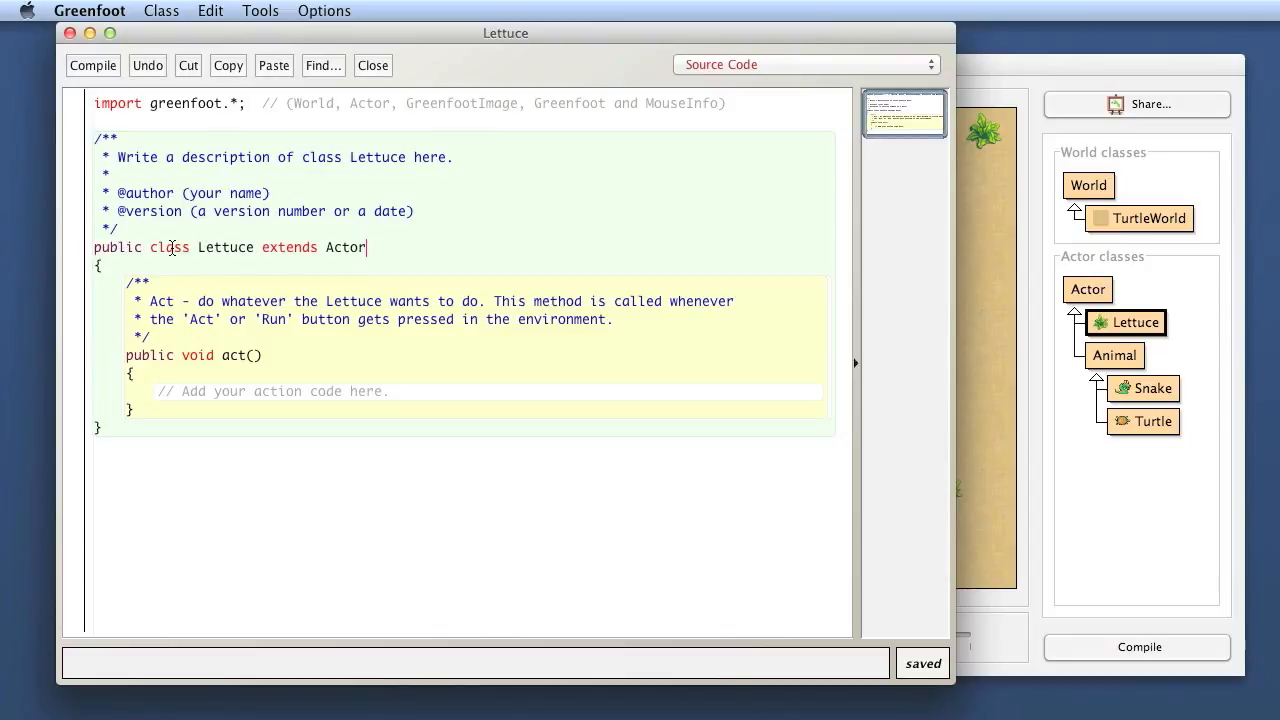
pyautogui.moveTo(196, 364)
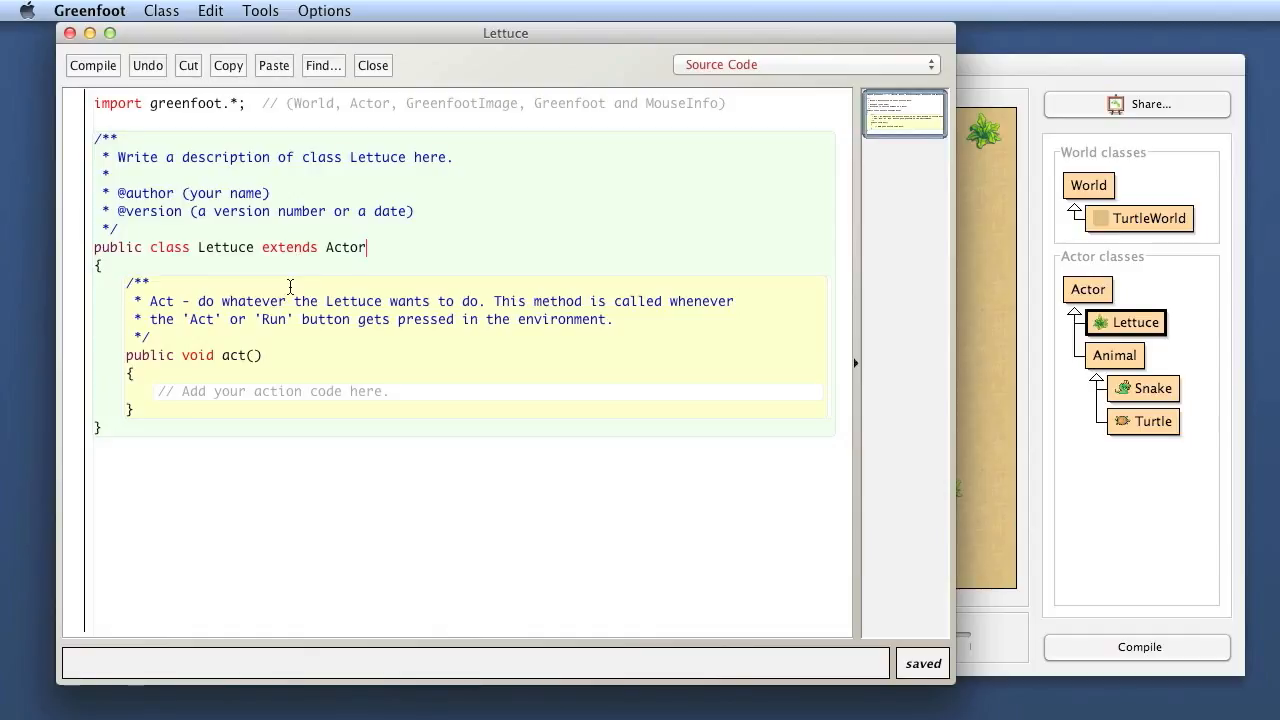
pyautogui.doubleClick(224, 248)
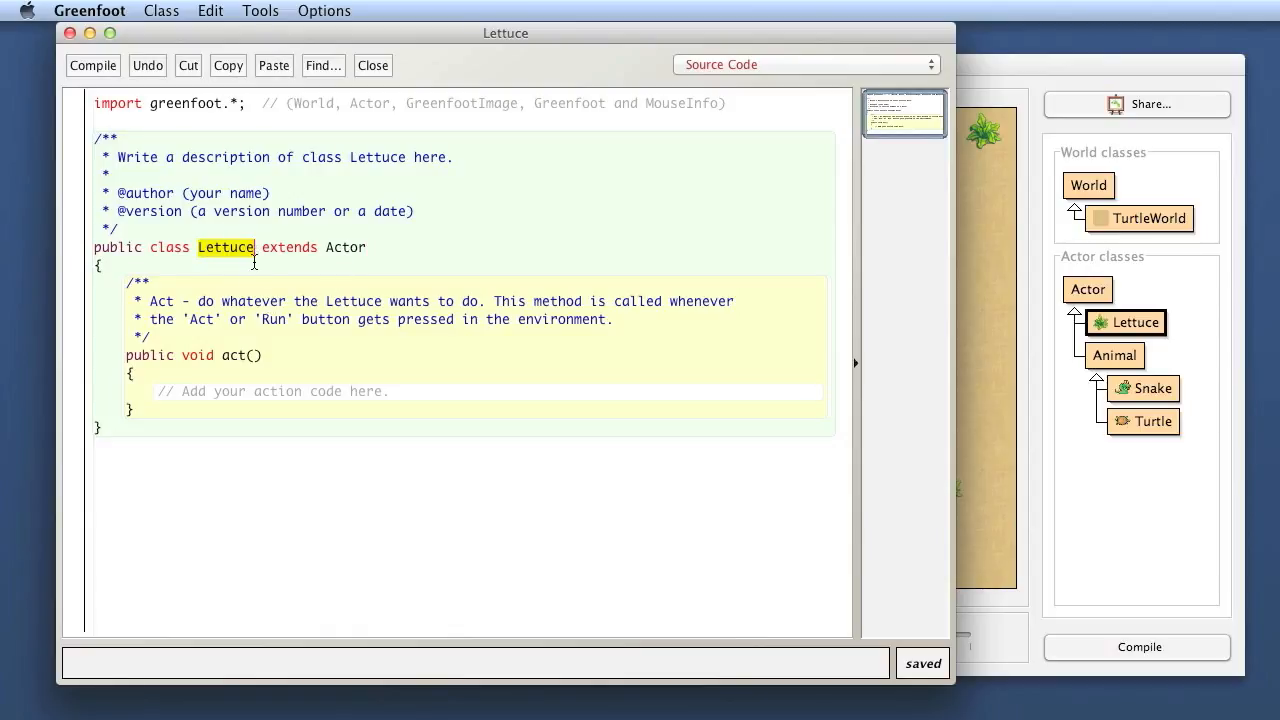
pyautogui.doubleClick(344, 248)
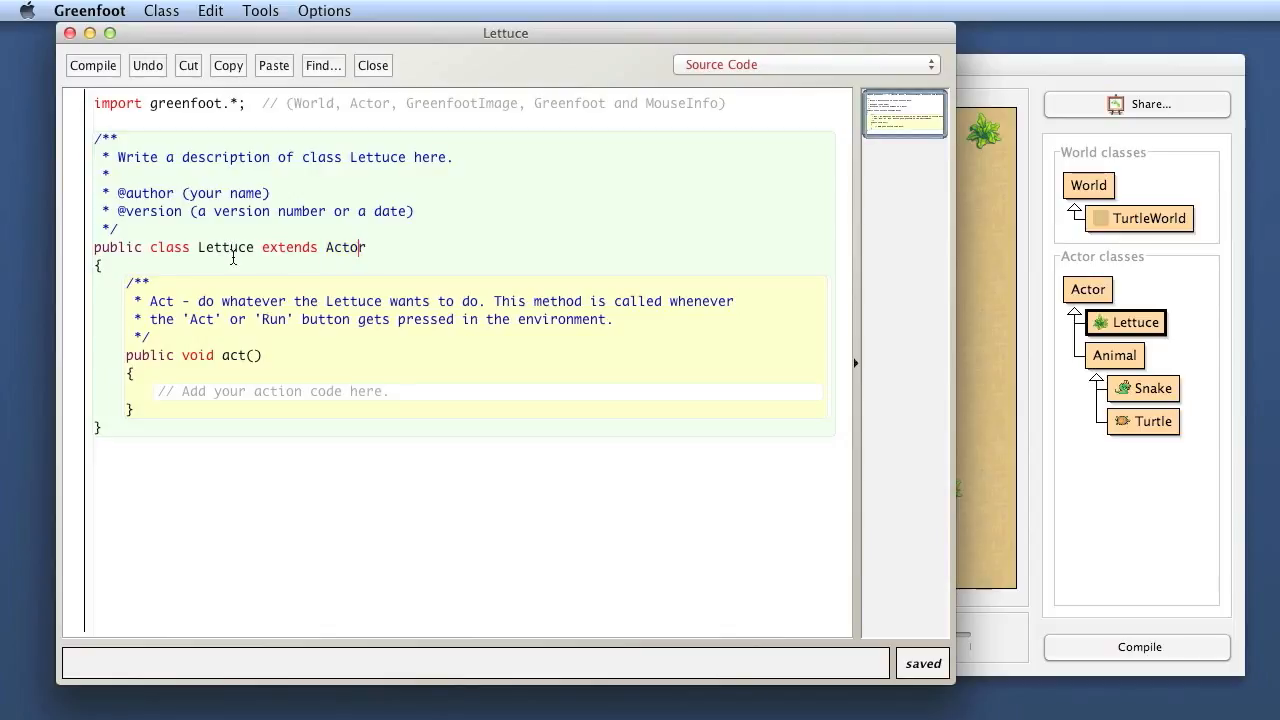
pyautogui.moveTo(824, 340)
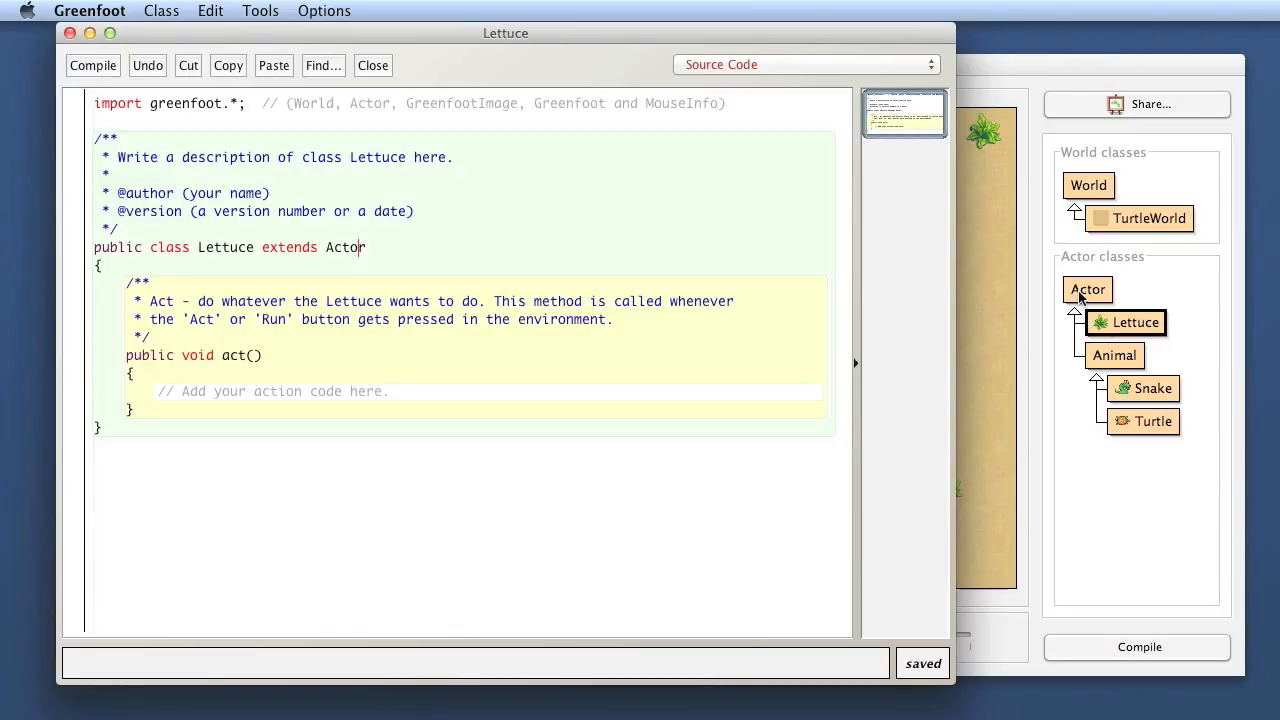
pyautogui.moveTo(320, 240)
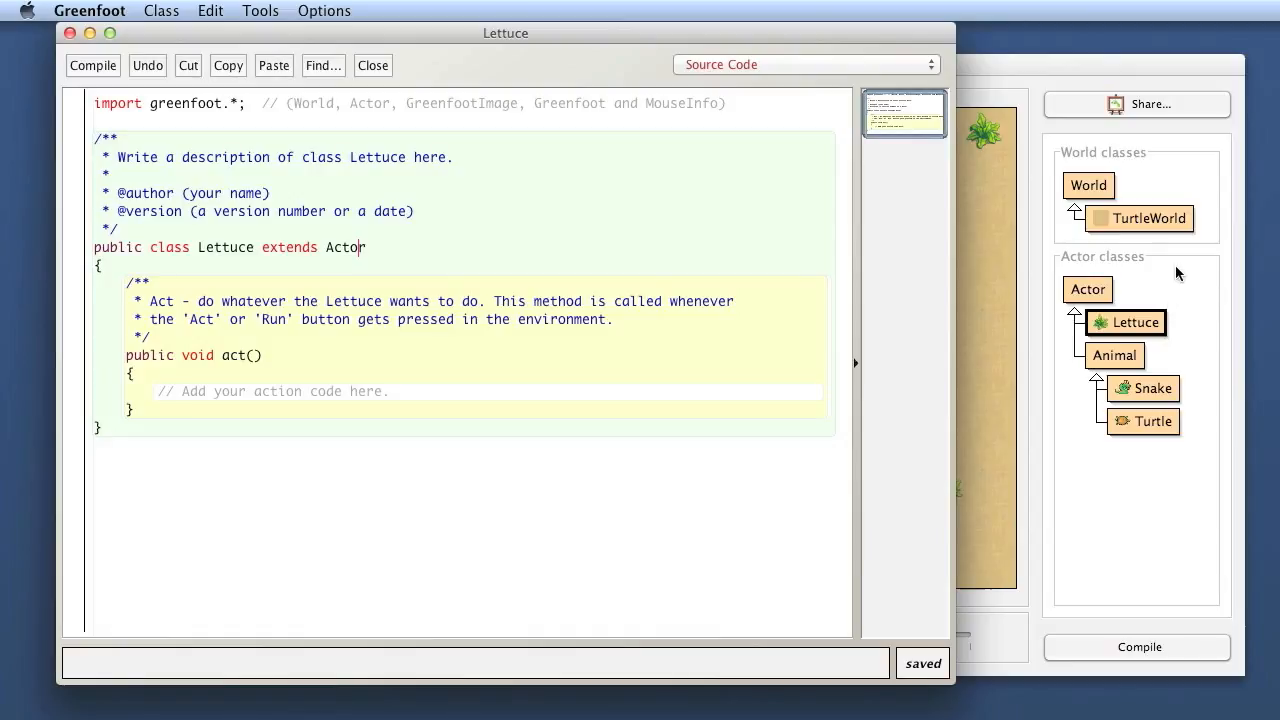
pyautogui.moveTo(1170, 316)
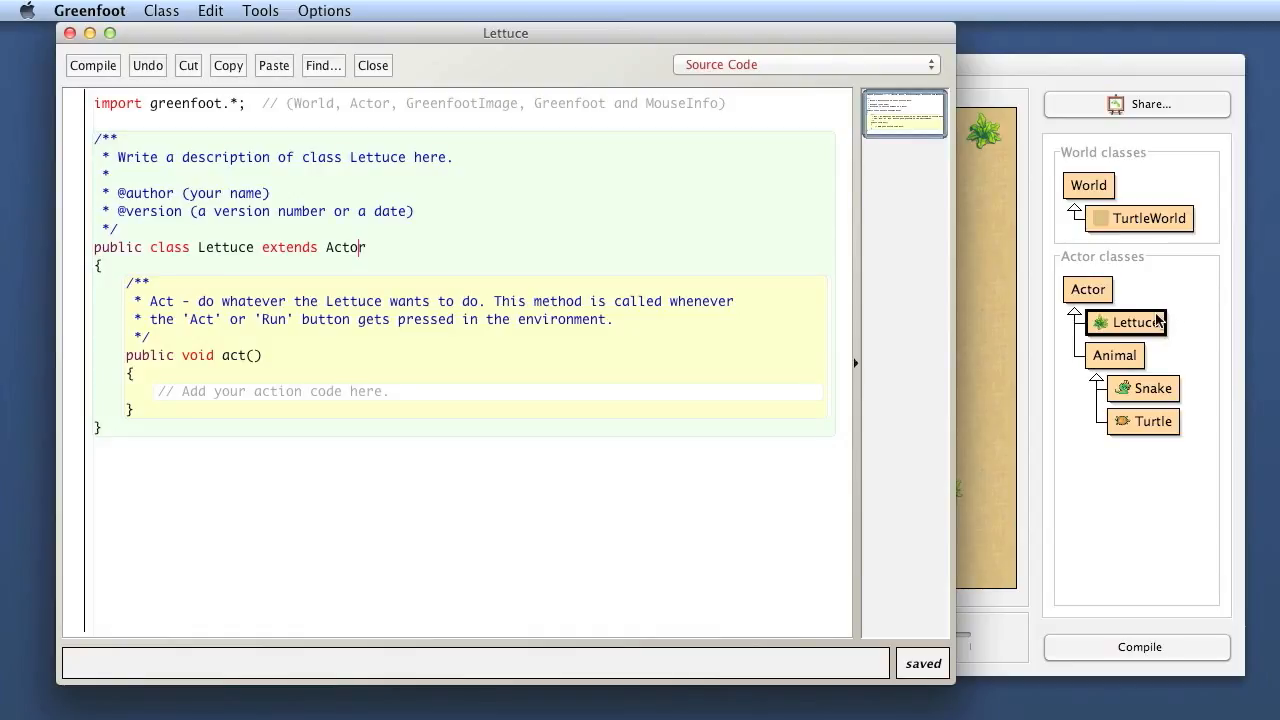
pyautogui.moveTo(1148, 308)
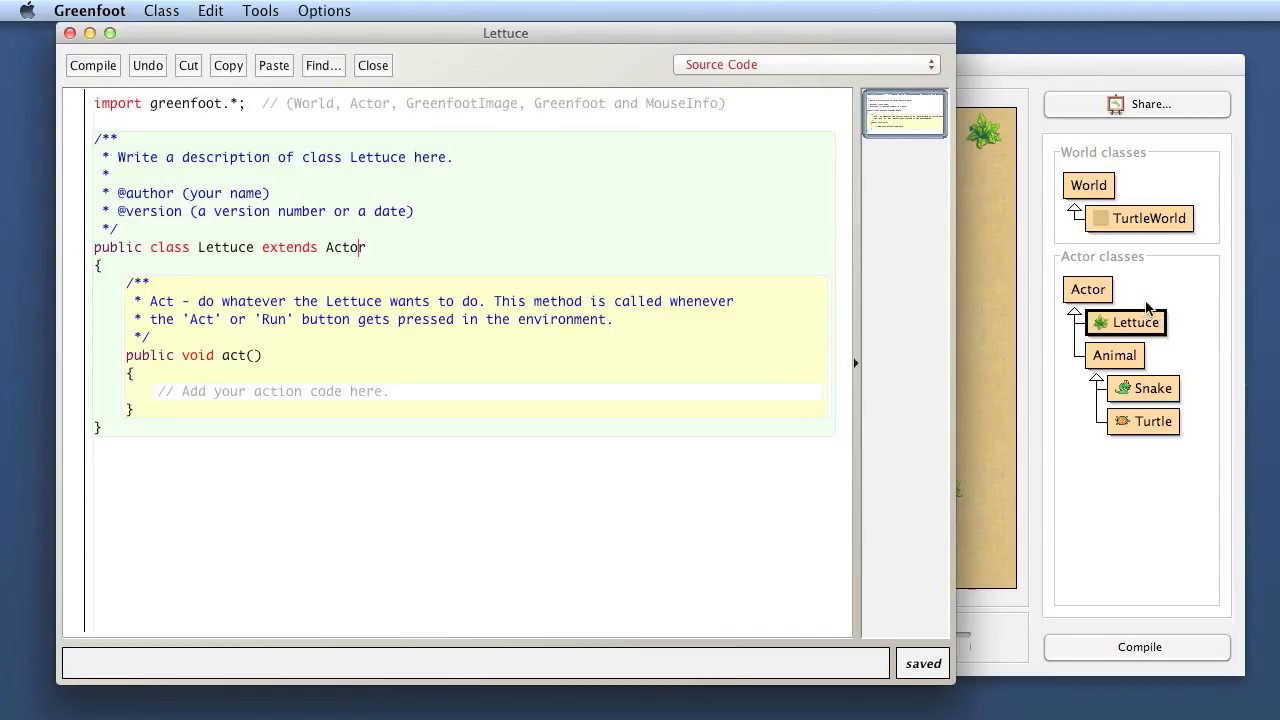
pyautogui.moveTo(1084, 304)
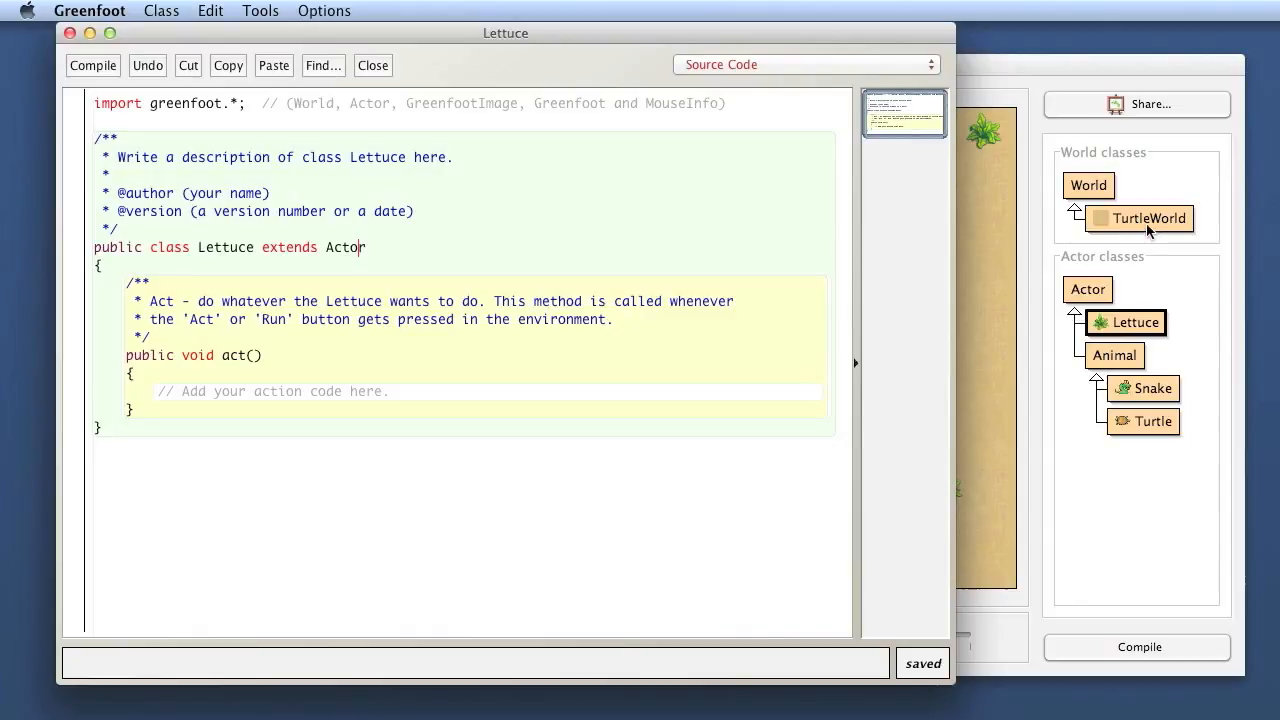
pyautogui.moveTo(1072, 348)
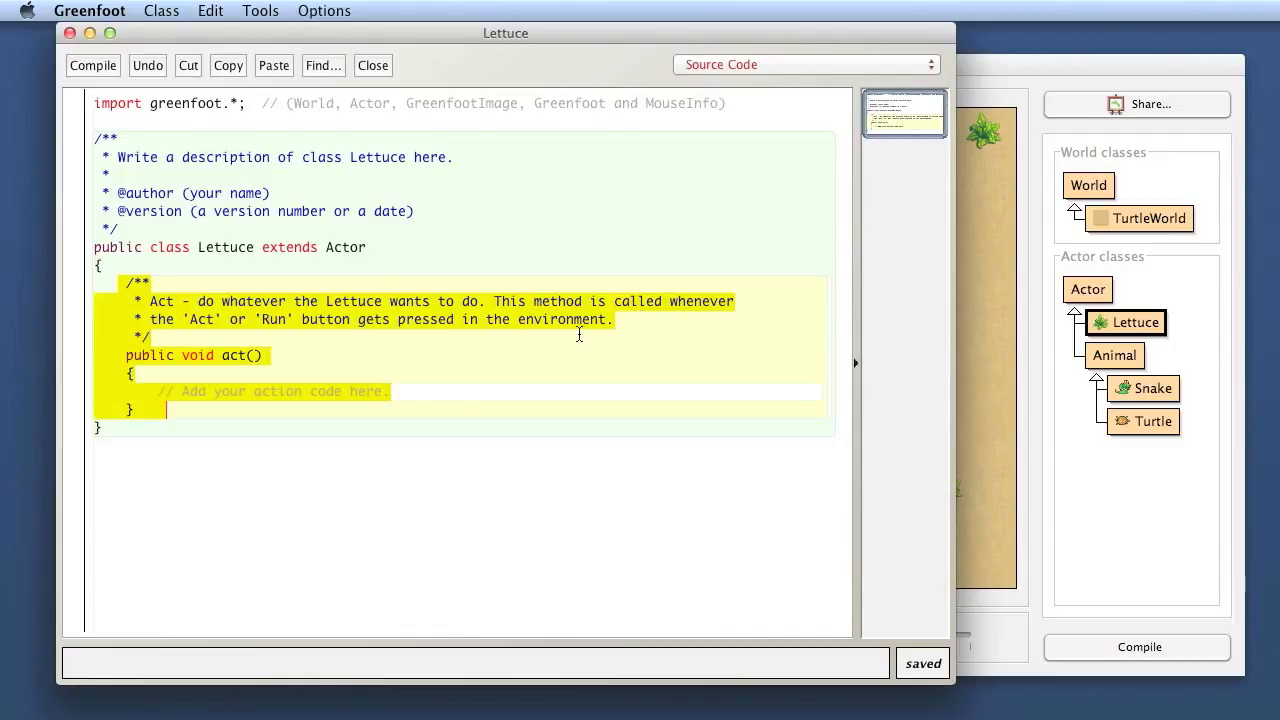
# Close the Lettuce editor, returning to the trick-the-turtle world unchanged.
pyautogui.click(578, 336)
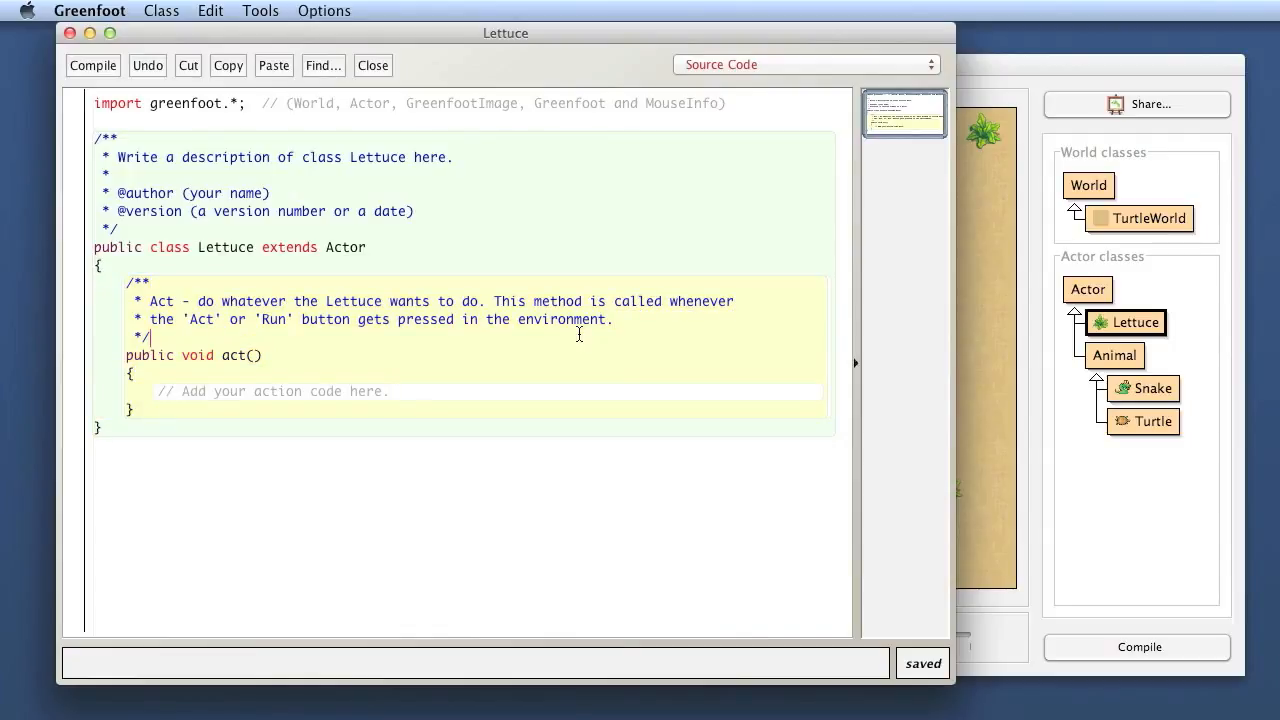
pyautogui.moveTo(340, 346)
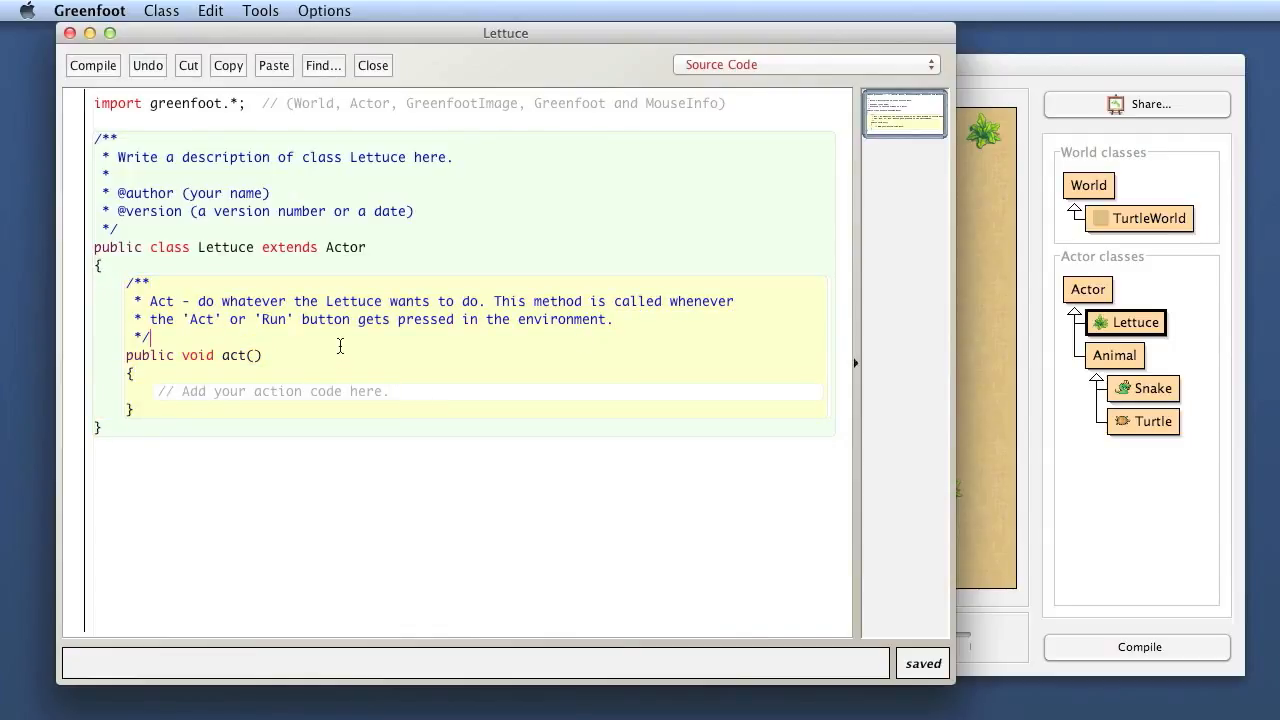
pyautogui.click(372, 64)
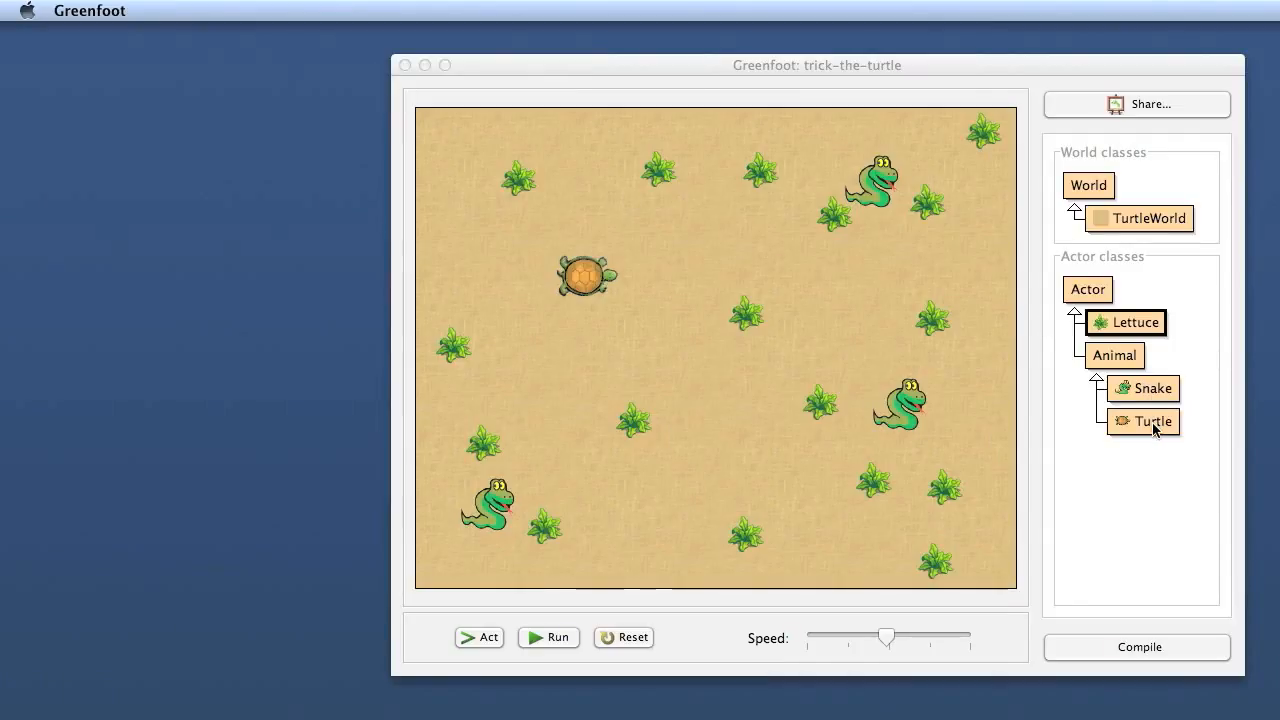
# Open the Turtle class source code from the Actor classes diagram.
pyautogui.doubleClick(1152, 420)
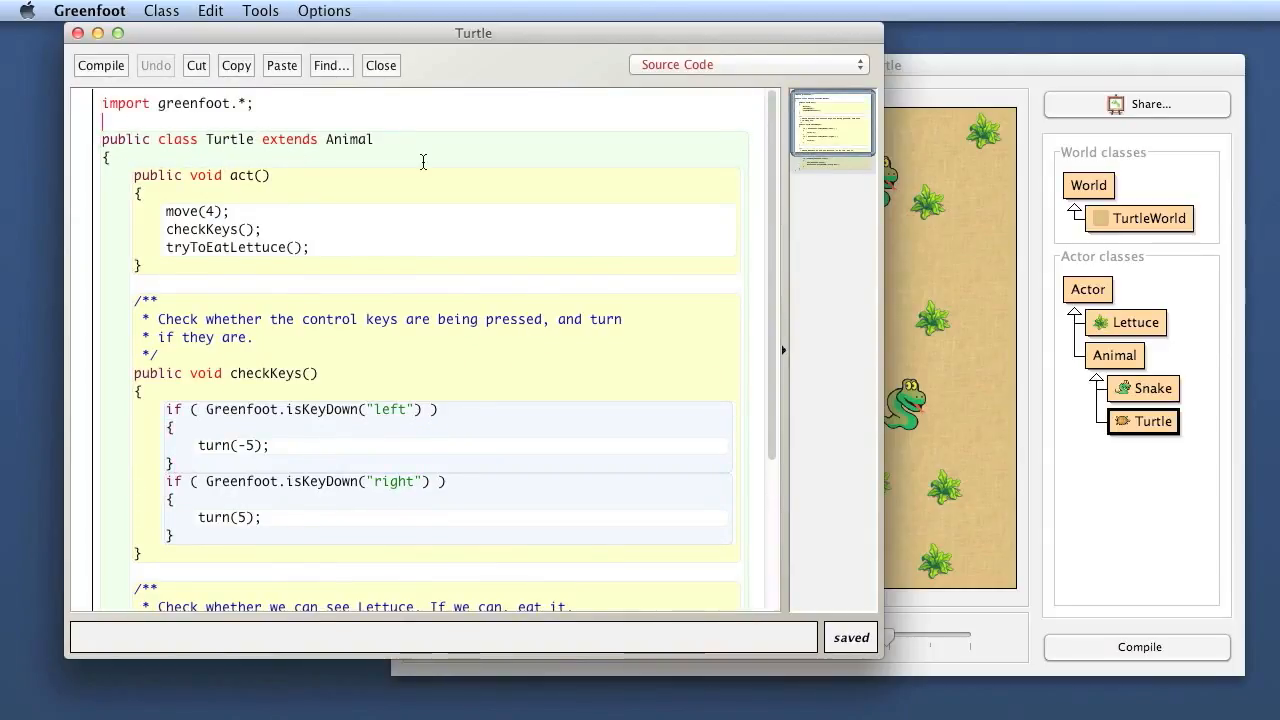
pyautogui.moveTo(434, 176)
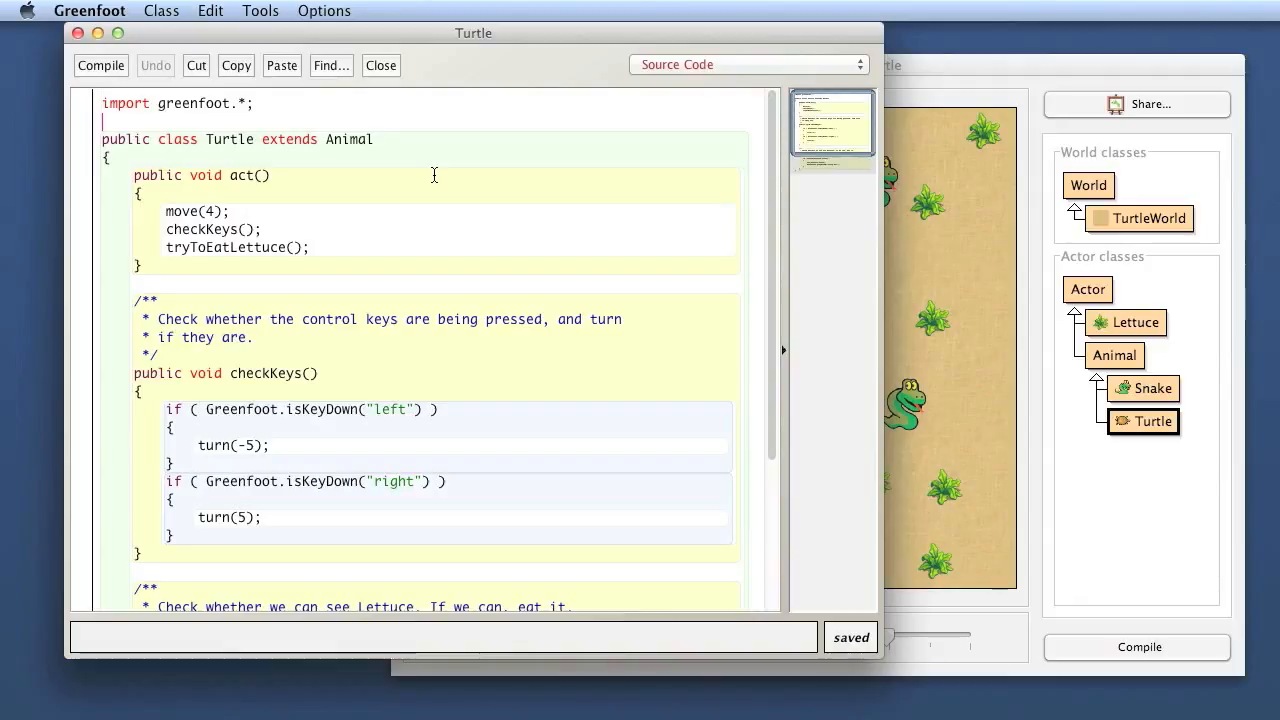
pyautogui.moveTo(304, 148)
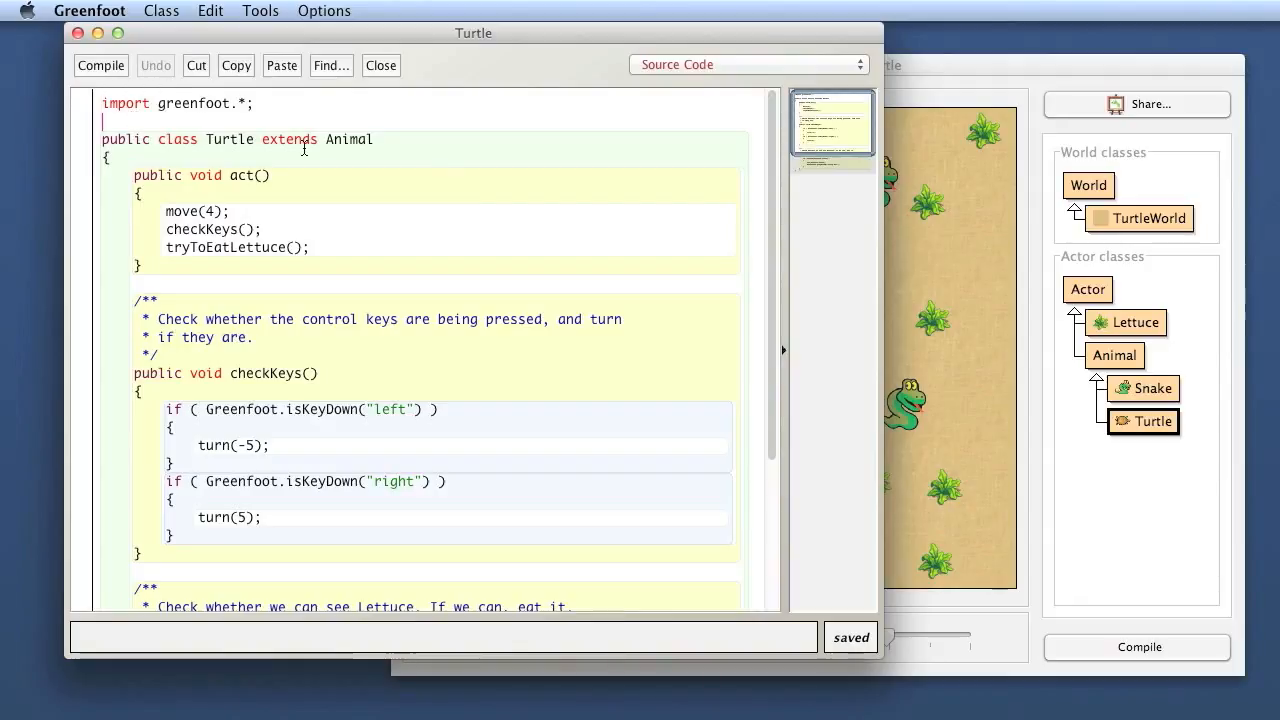
# Add a Javadoc comment 'TO DO: add class comment' above the Turtle class header.
pyautogui.write('/**')
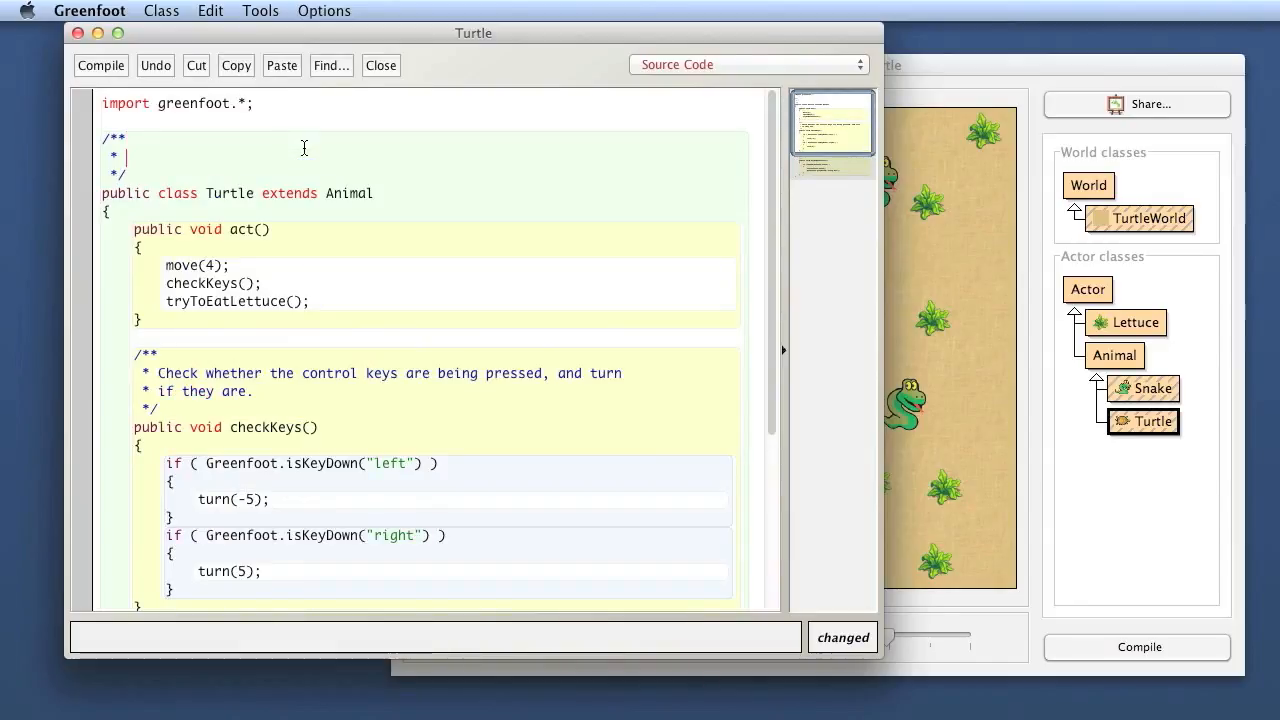
pyautogui.write('add cla')
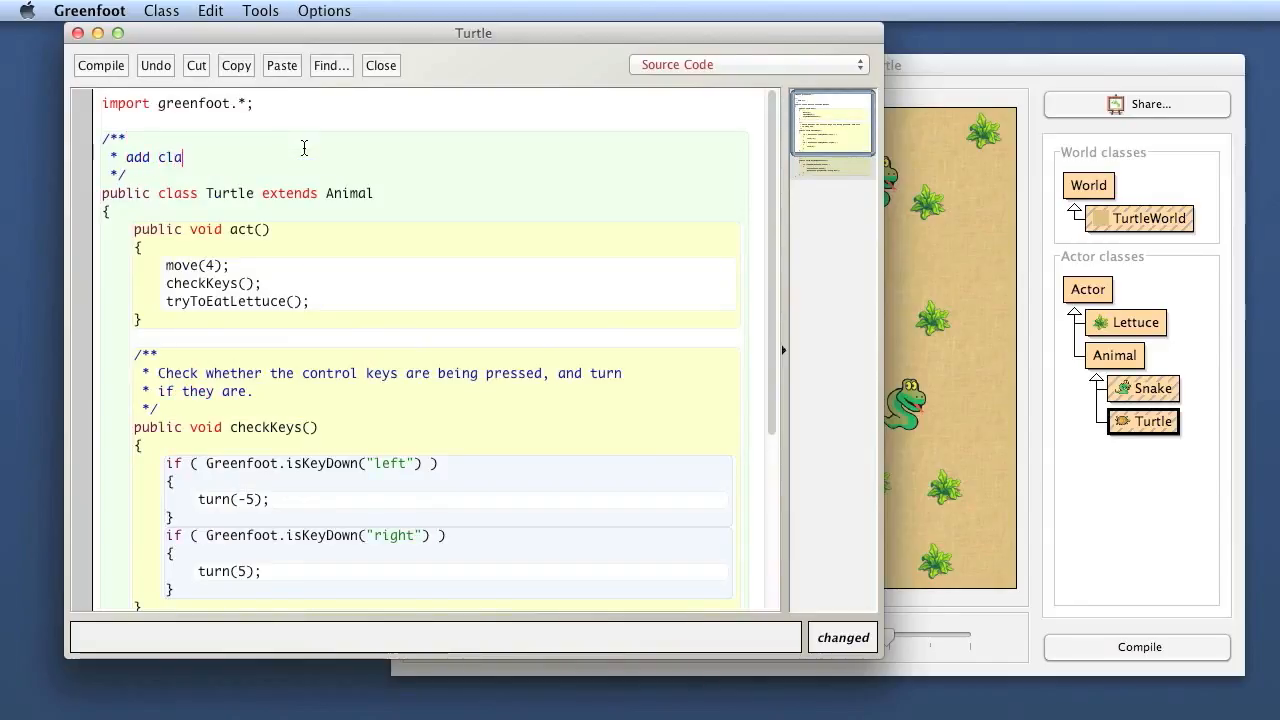
pyautogui.write('ss comment')
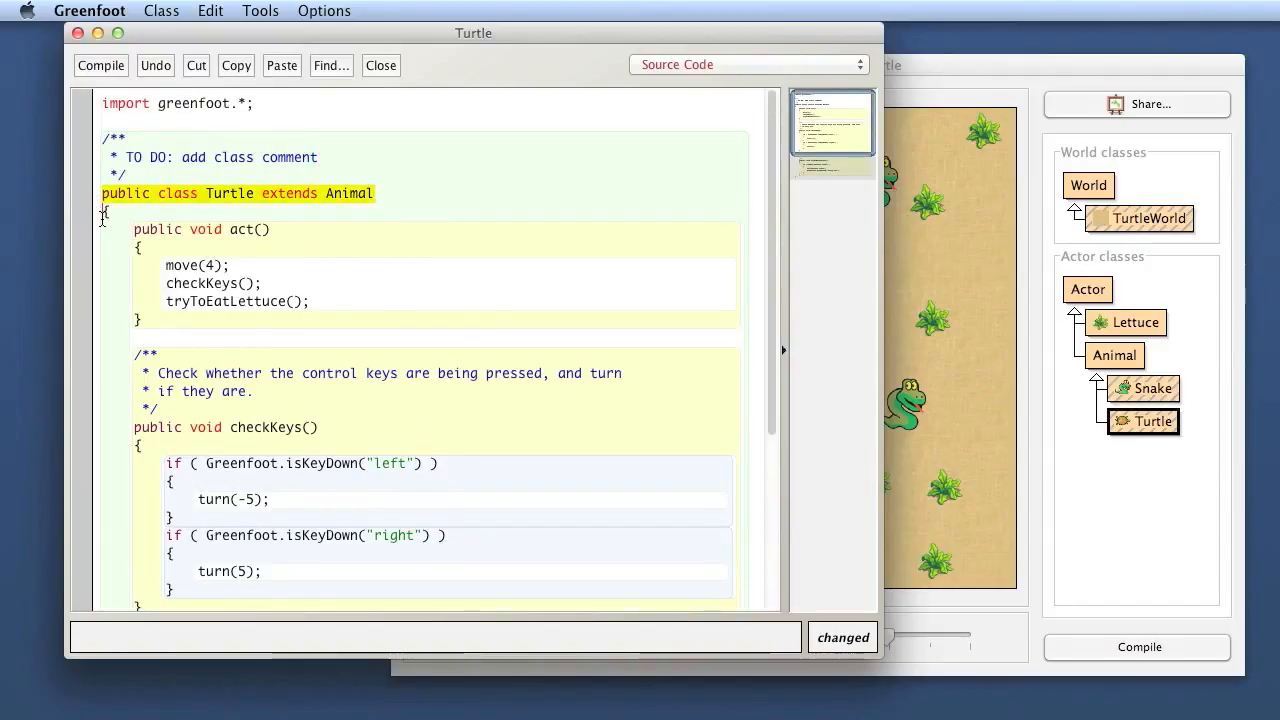
pyautogui.scroll(-3)
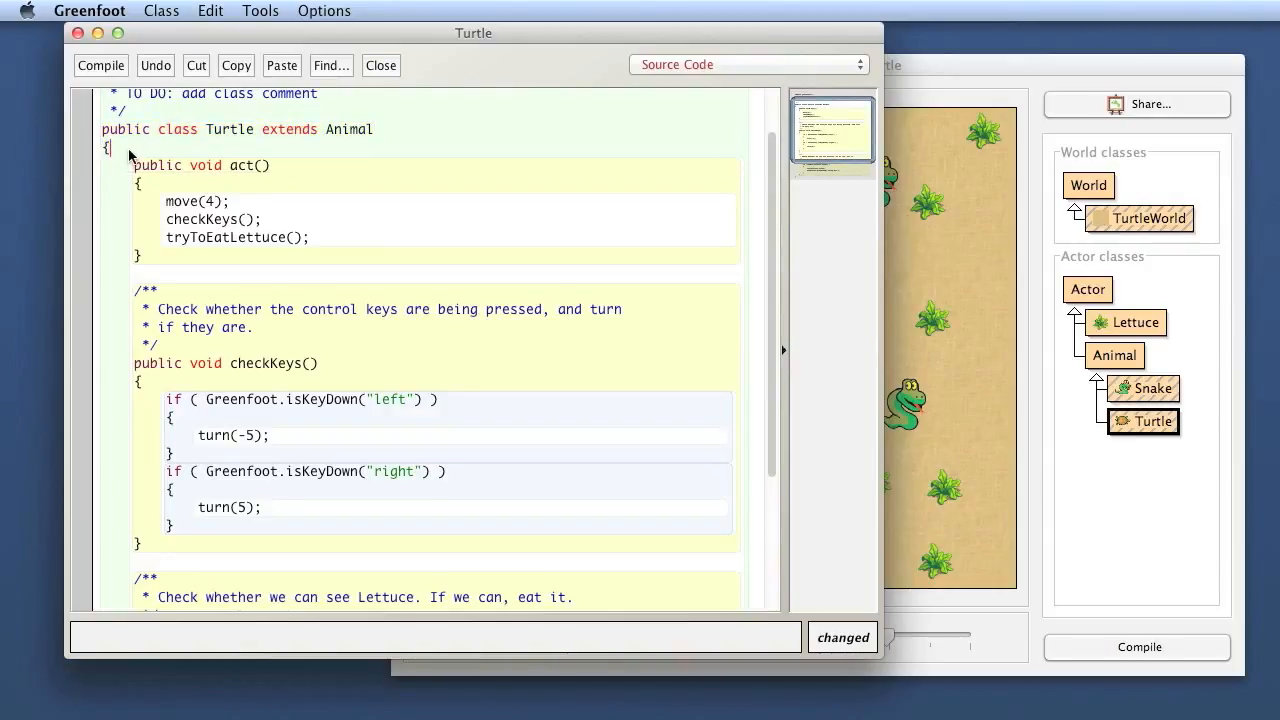
pyautogui.scroll(-3)
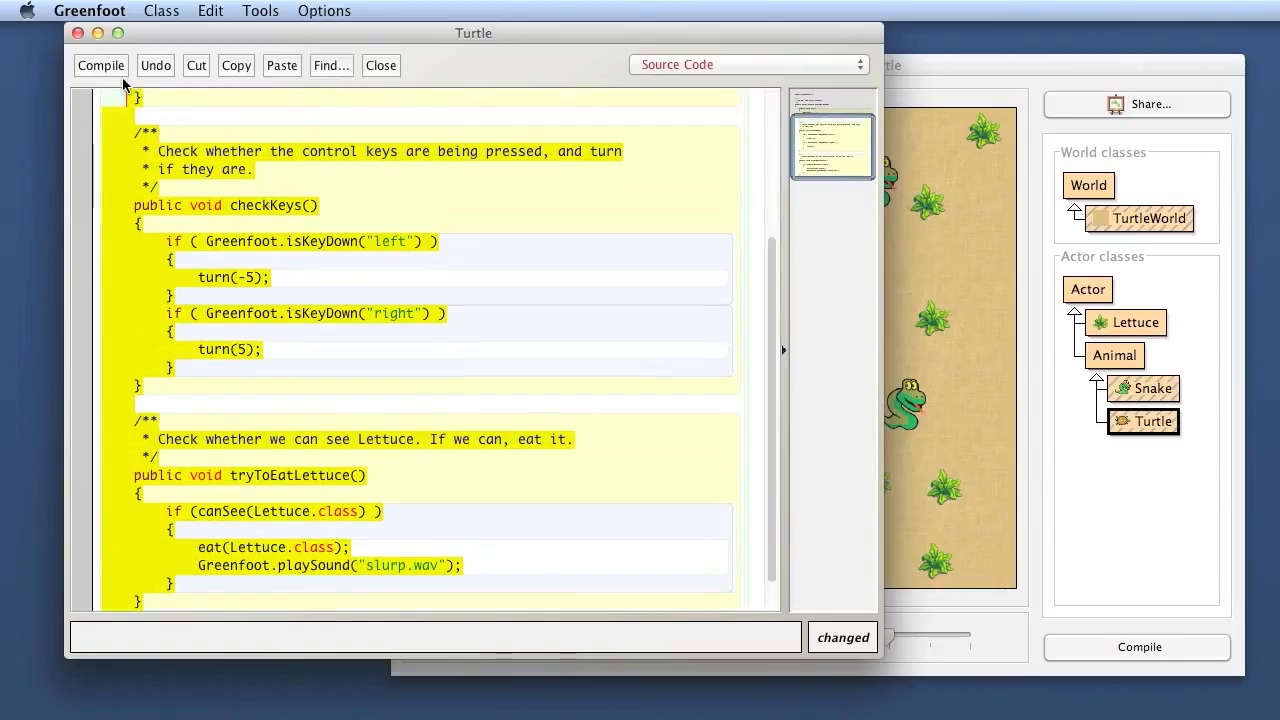
pyautogui.scroll(3)
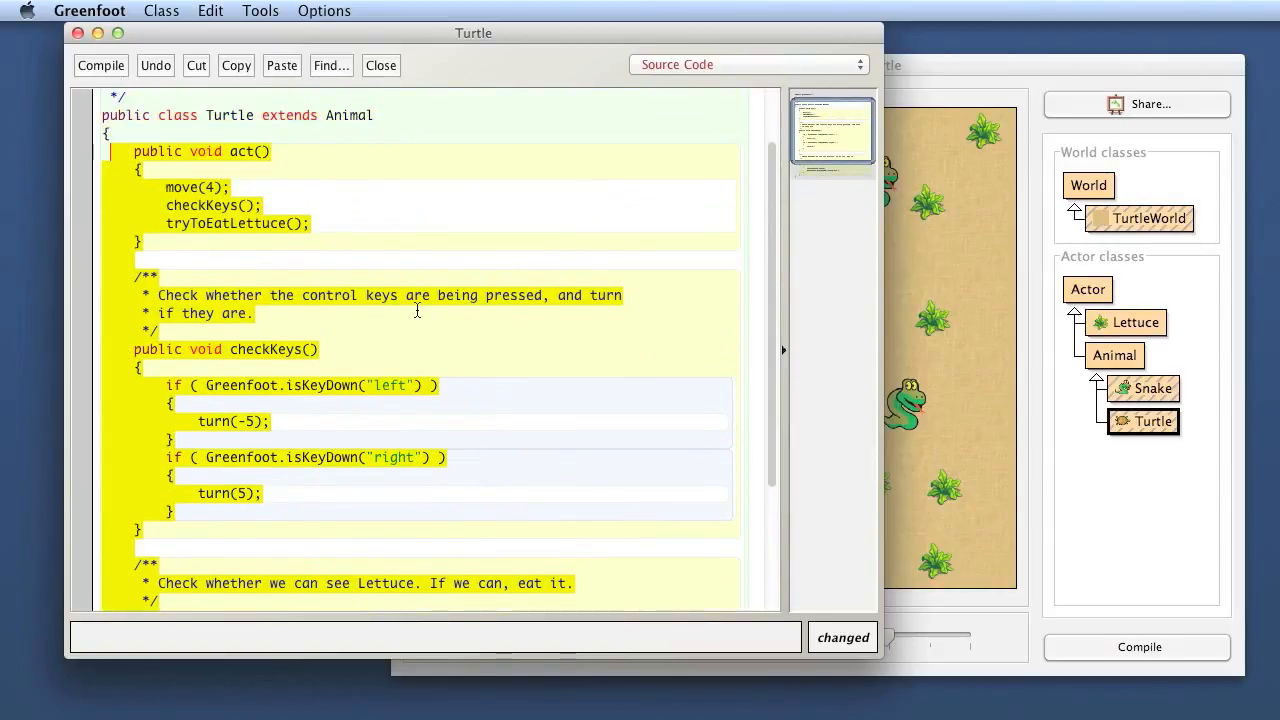
pyautogui.click(256, 312)
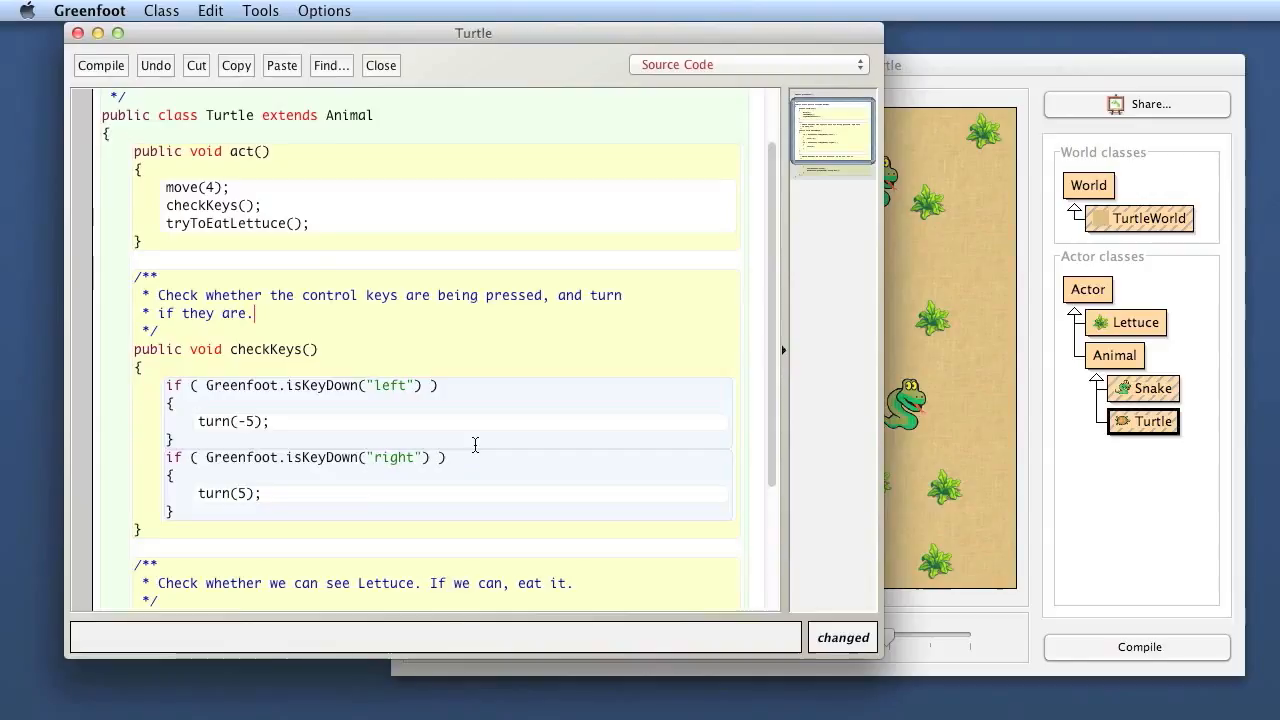
# Close the Turtle editor and open the Snake class source code.
pyautogui.scroll(3)
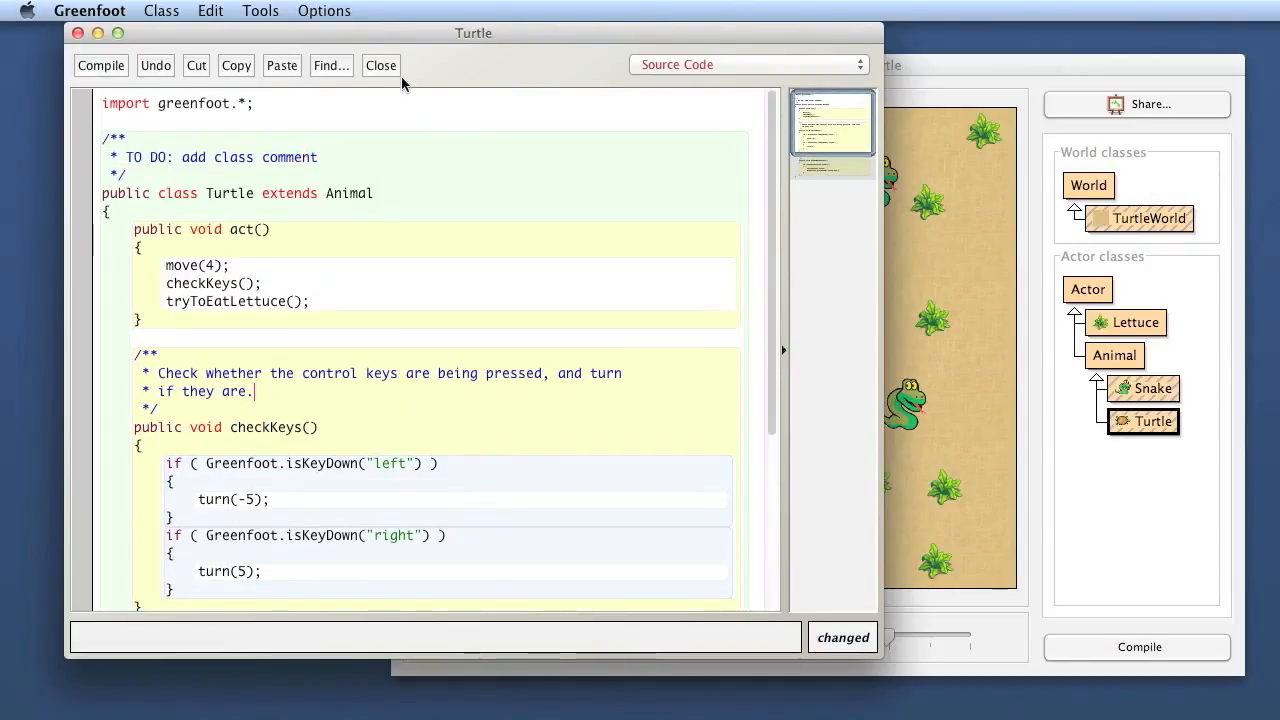
pyautogui.click(380, 64)
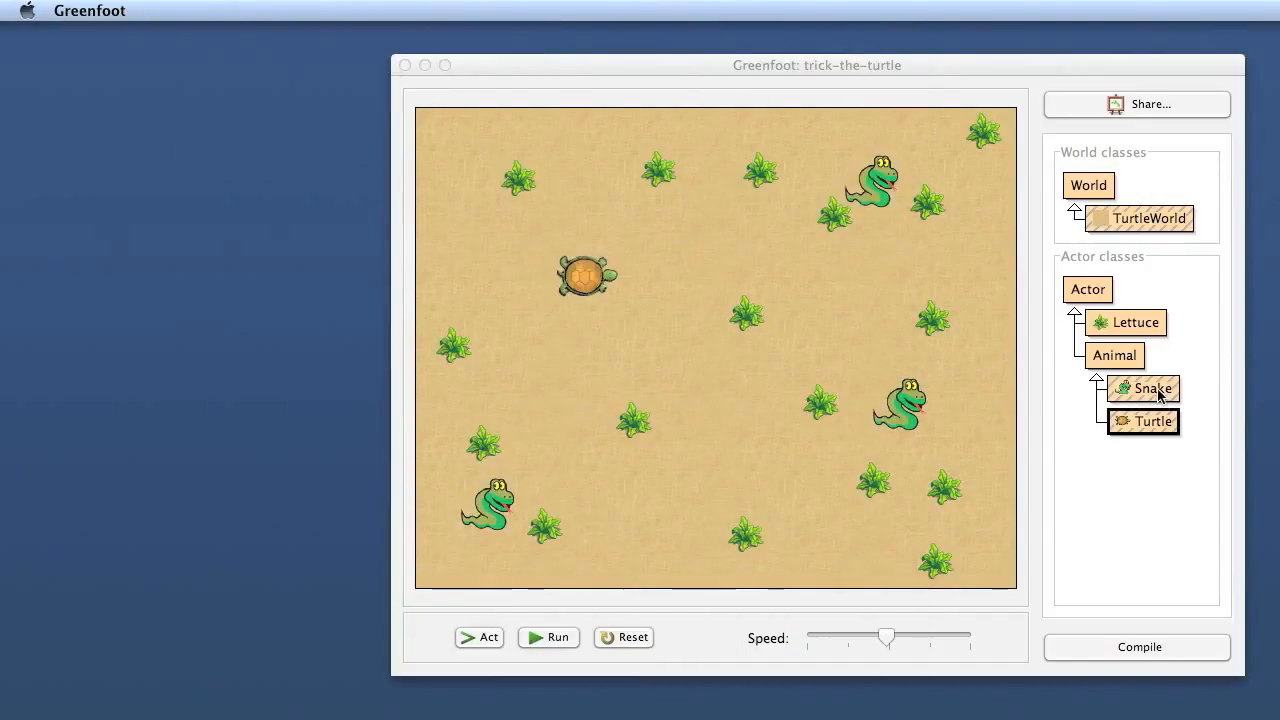
pyautogui.doubleClick(1152, 388)
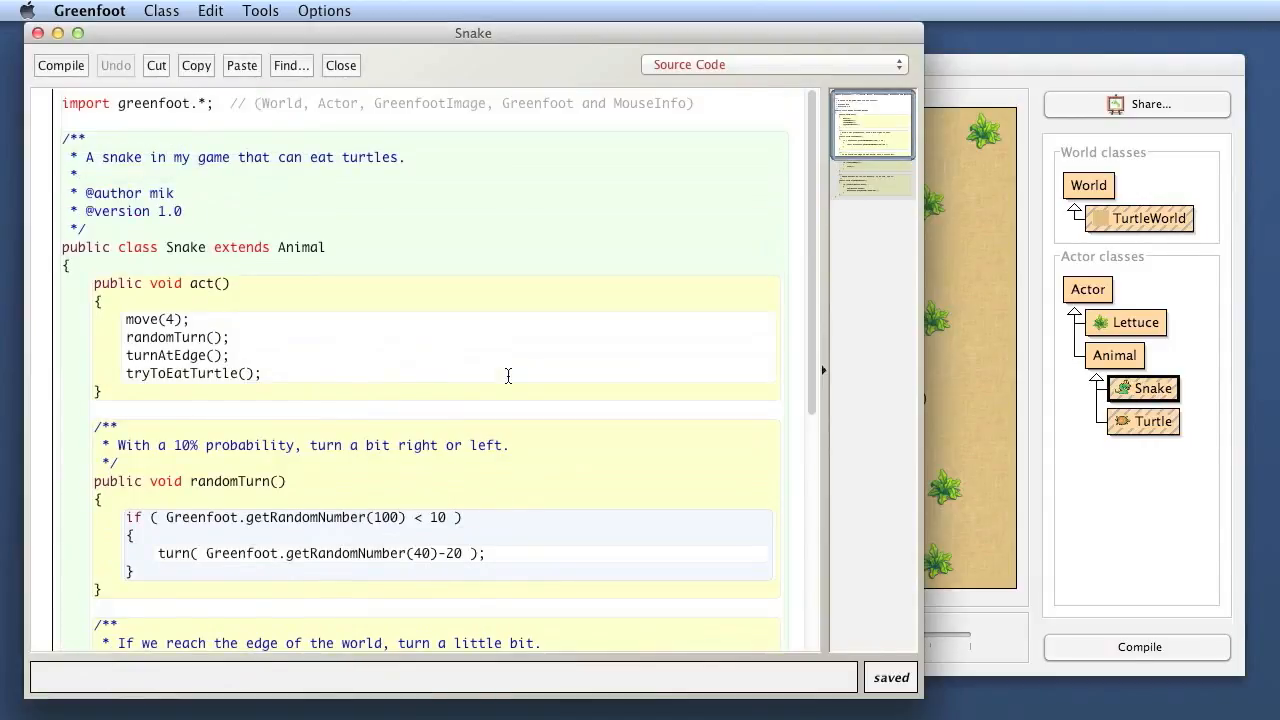
pyautogui.moveTo(348, 206)
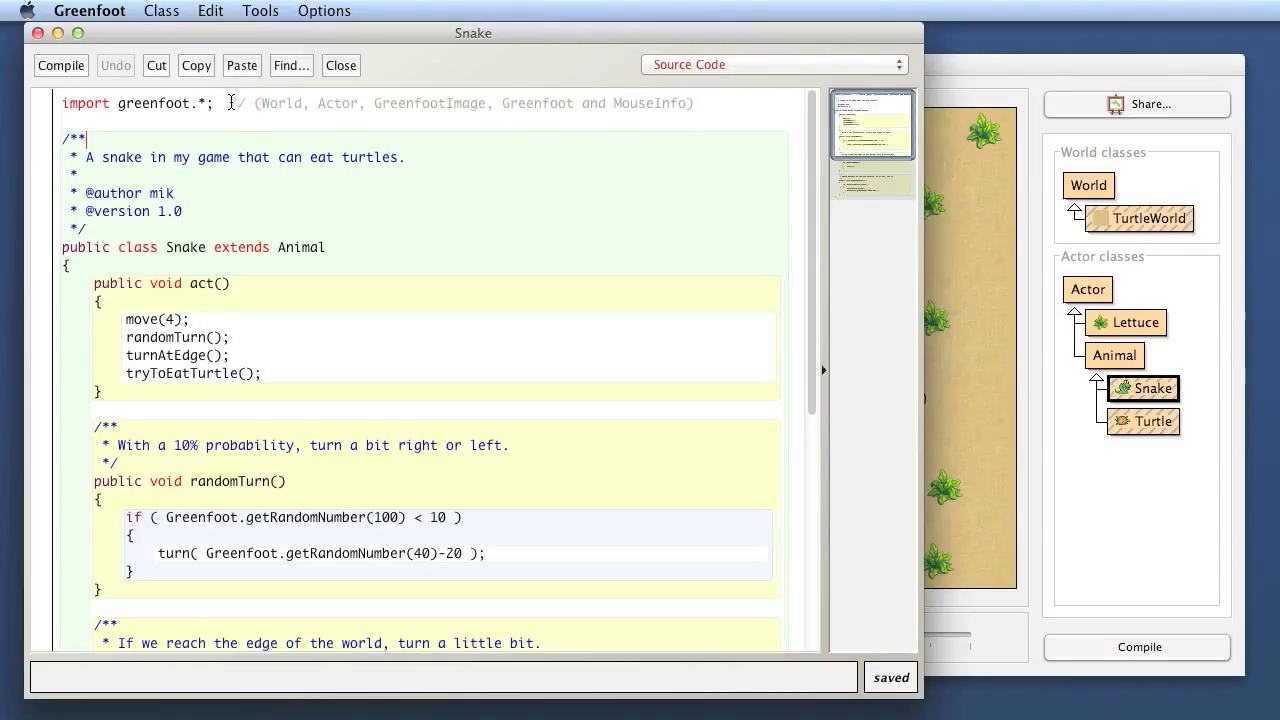
pyautogui.moveTo(336, 176)
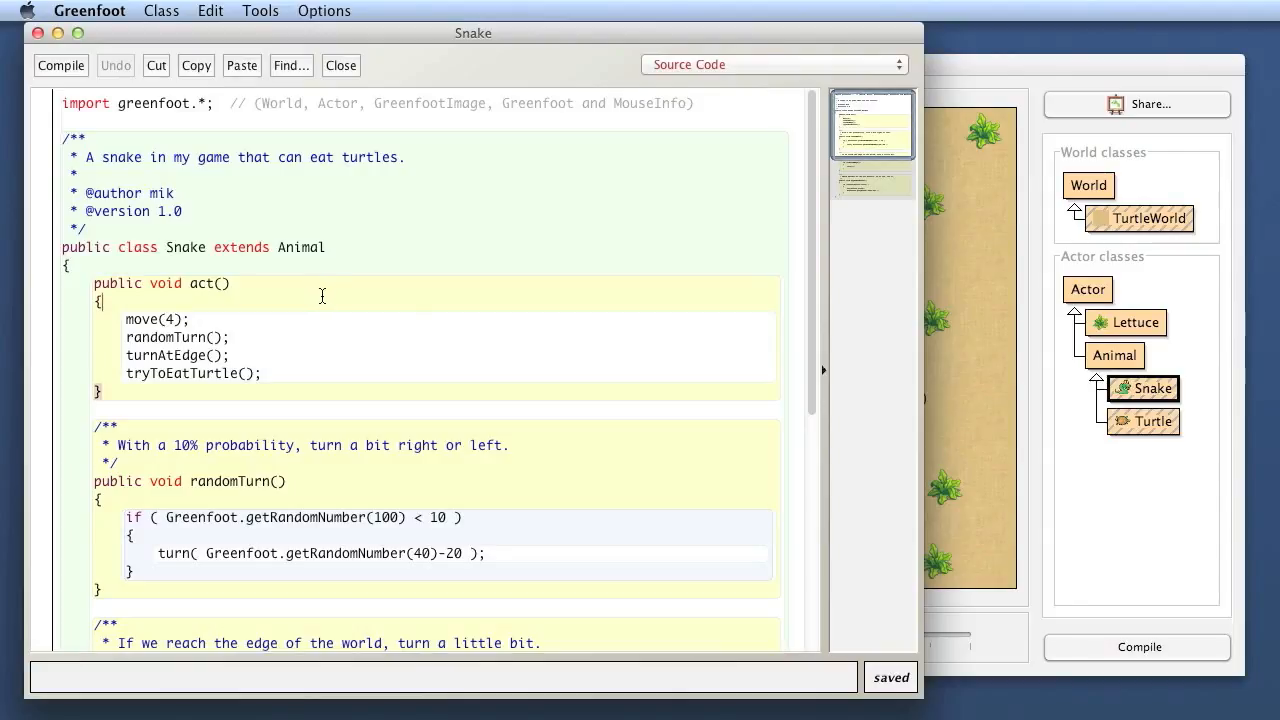
# Add a single-line comment '// hd vbhdfj' as the first line of Snake's act method.
pyautogui.write('// vhfj vhfdkvb')
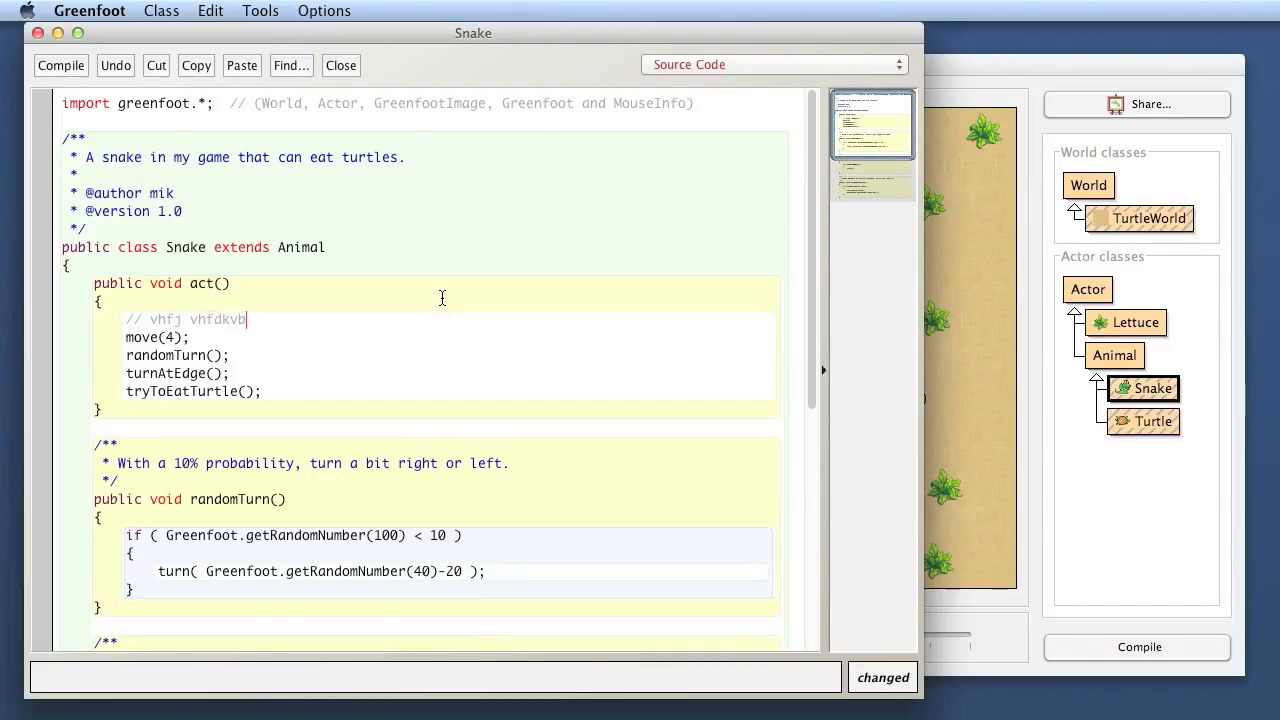
pyautogui.write('hd vbhdfj')
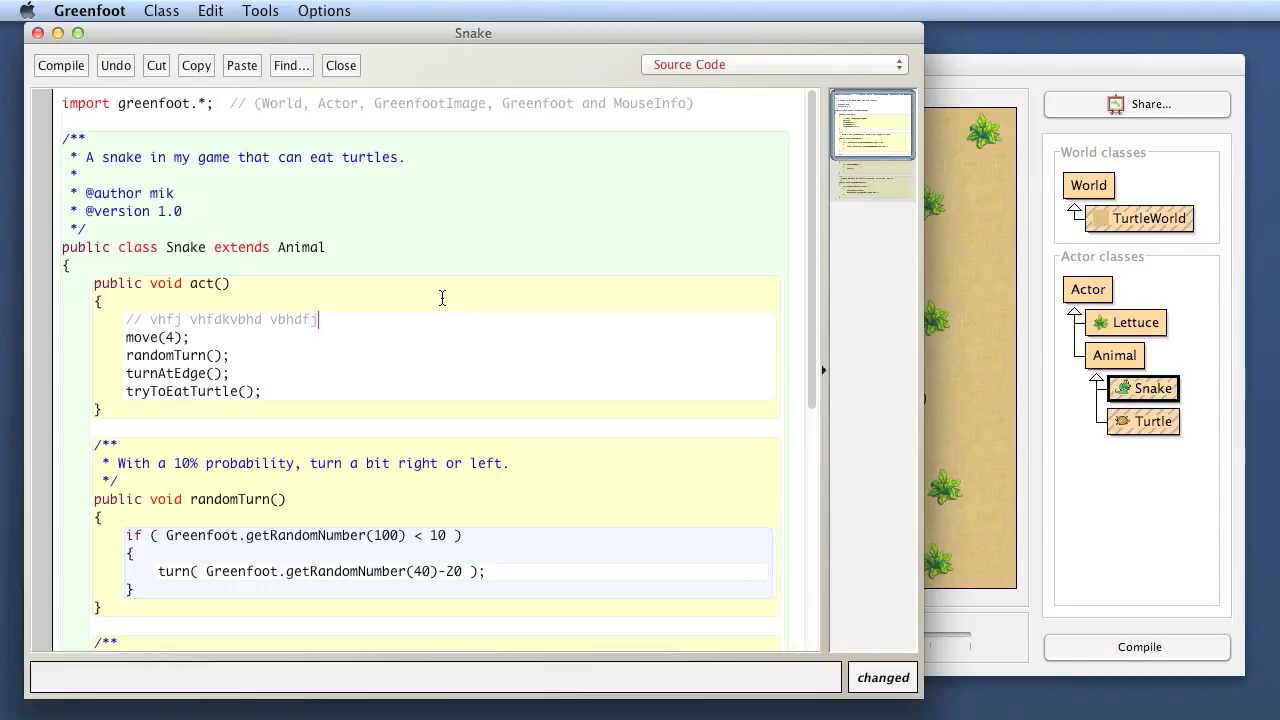
pyautogui.moveTo(302, 324)
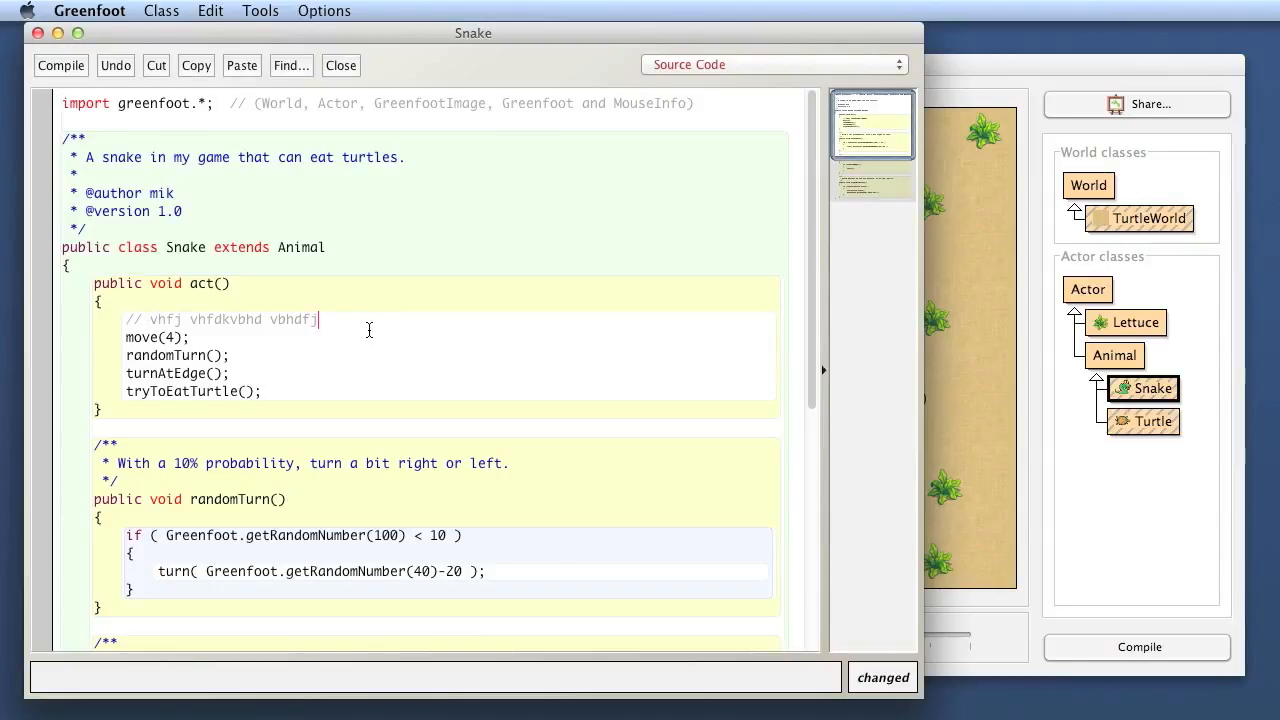
pyautogui.moveTo(690, 370)
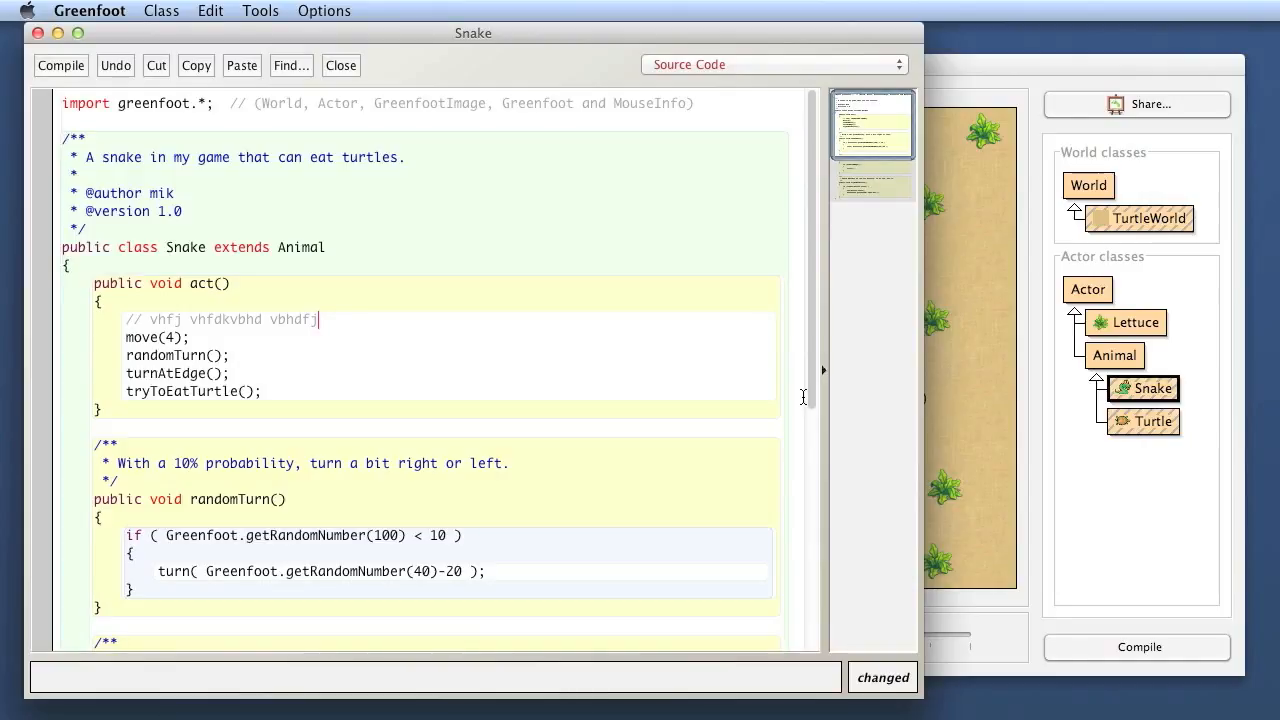
pyautogui.click(192, 336)
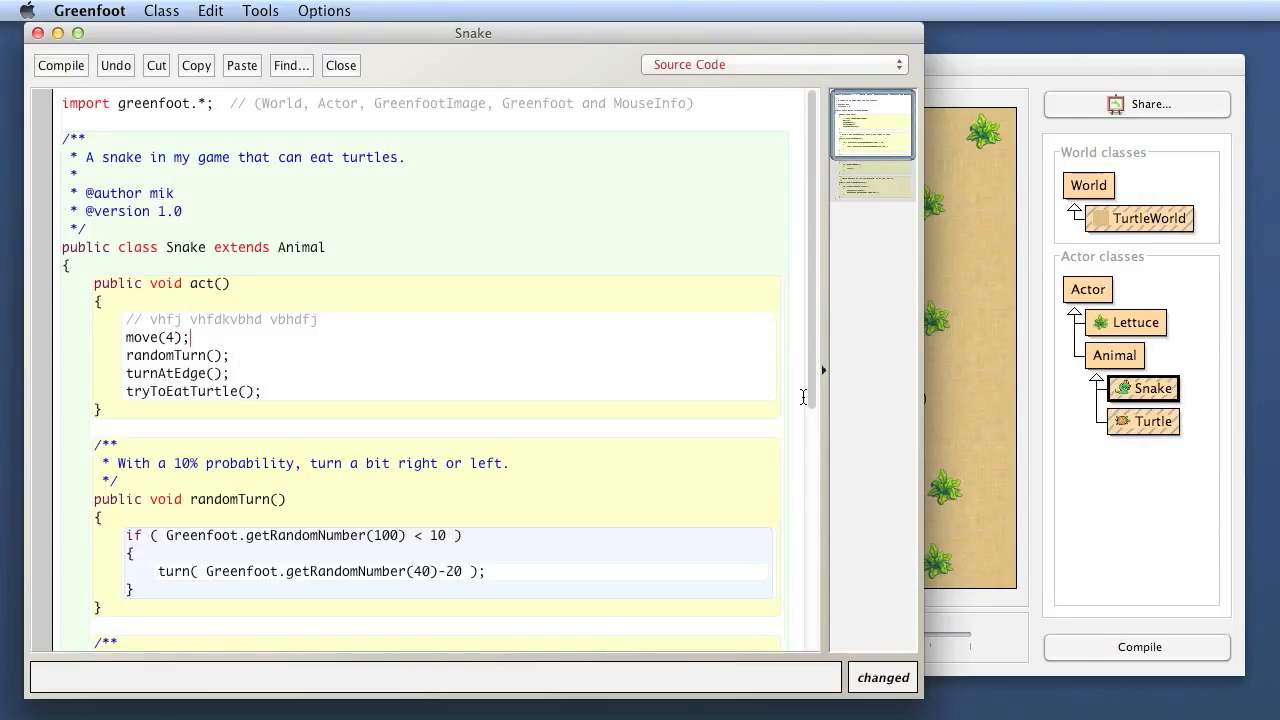
pyautogui.moveTo(456, 270)
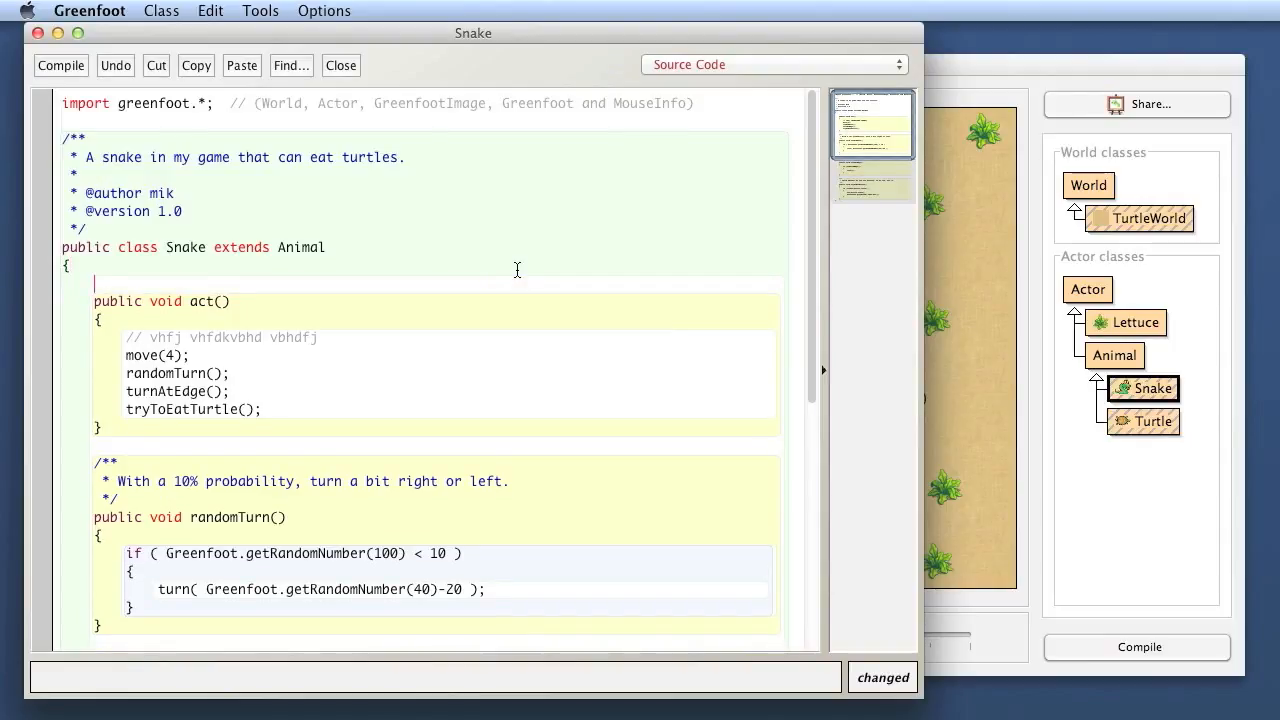
# Insert a /* */ block comment with lines 'jv dfj vdfj' and 'nvjfkdfvd' above act().
pyautogui.write('/*')
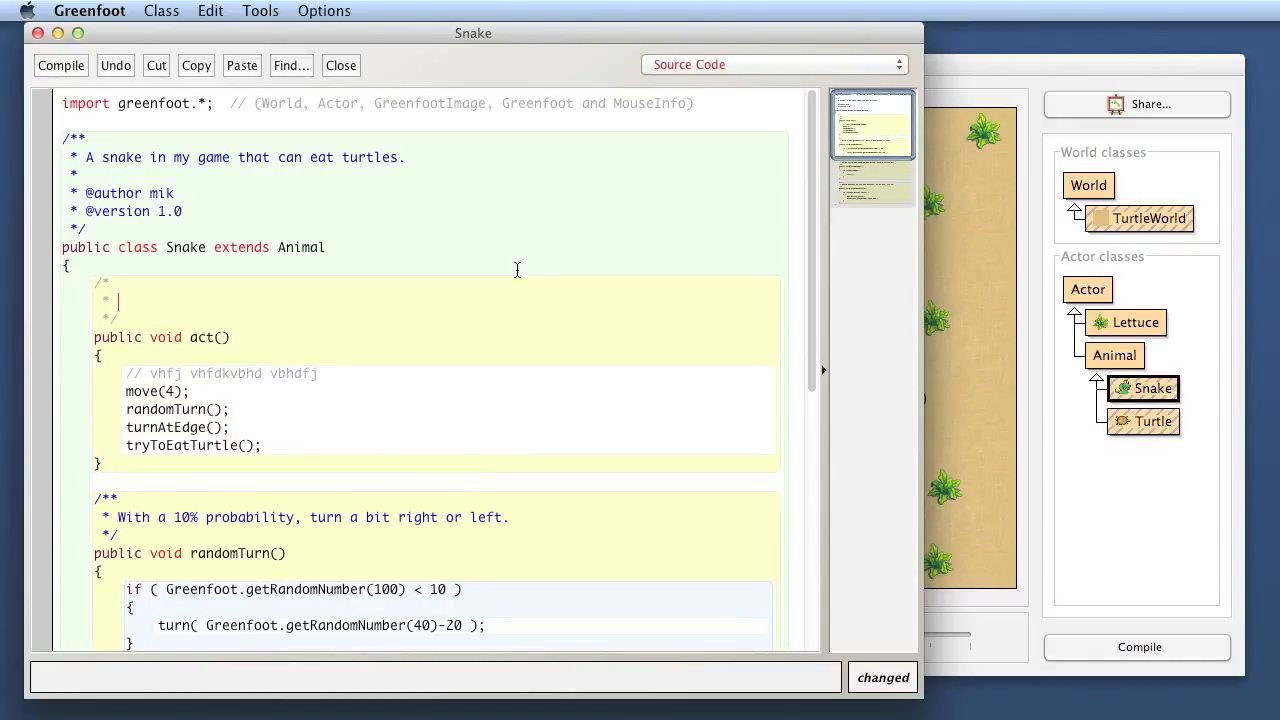
pyautogui.write('jv dfj vdfj')
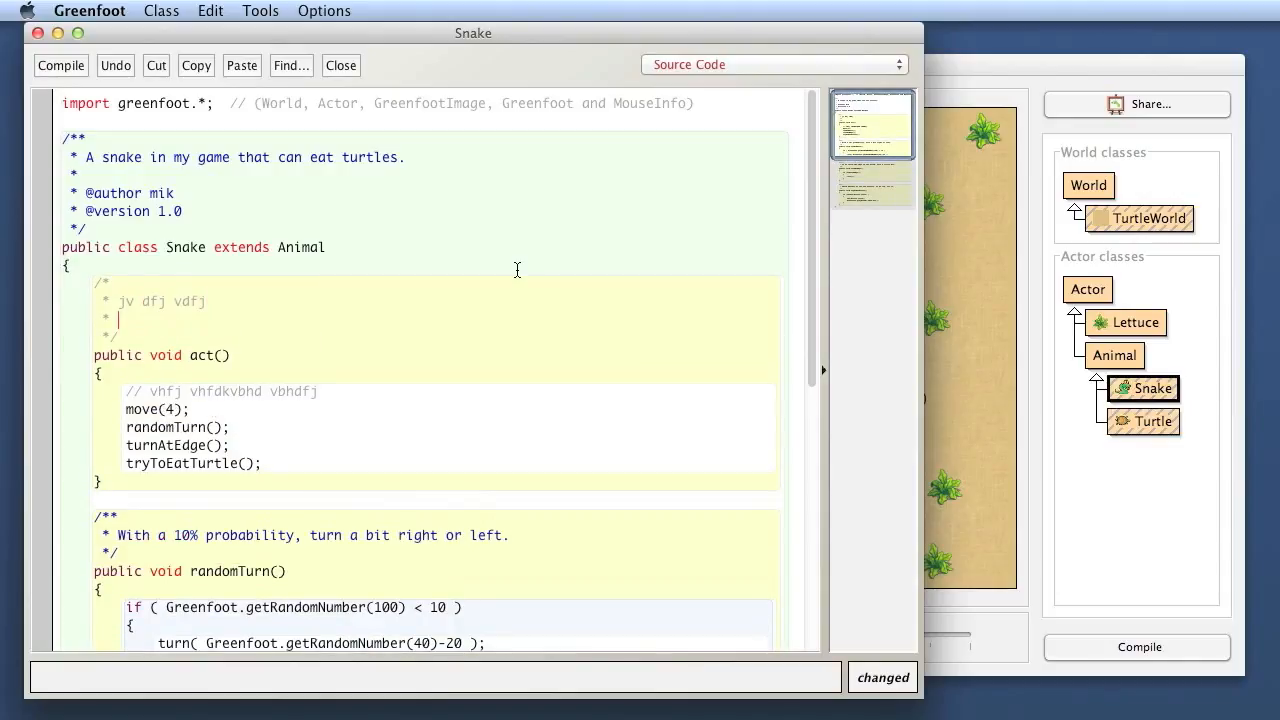
pyautogui.write('nvjfkdfvd')
pyautogui.write('*   vfdkbvfd')
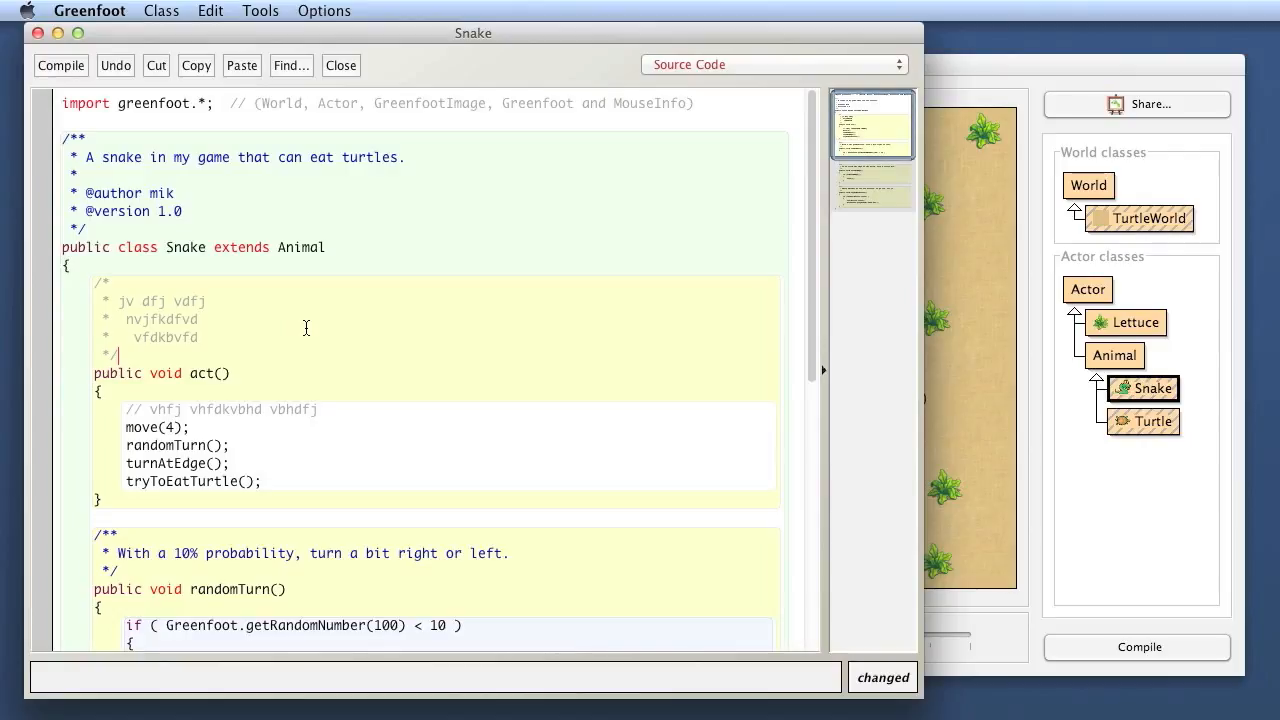
# Compare with the randomTurn Javadoc, then delete the gibberish block comment above act().
pyautogui.scroll(-3)
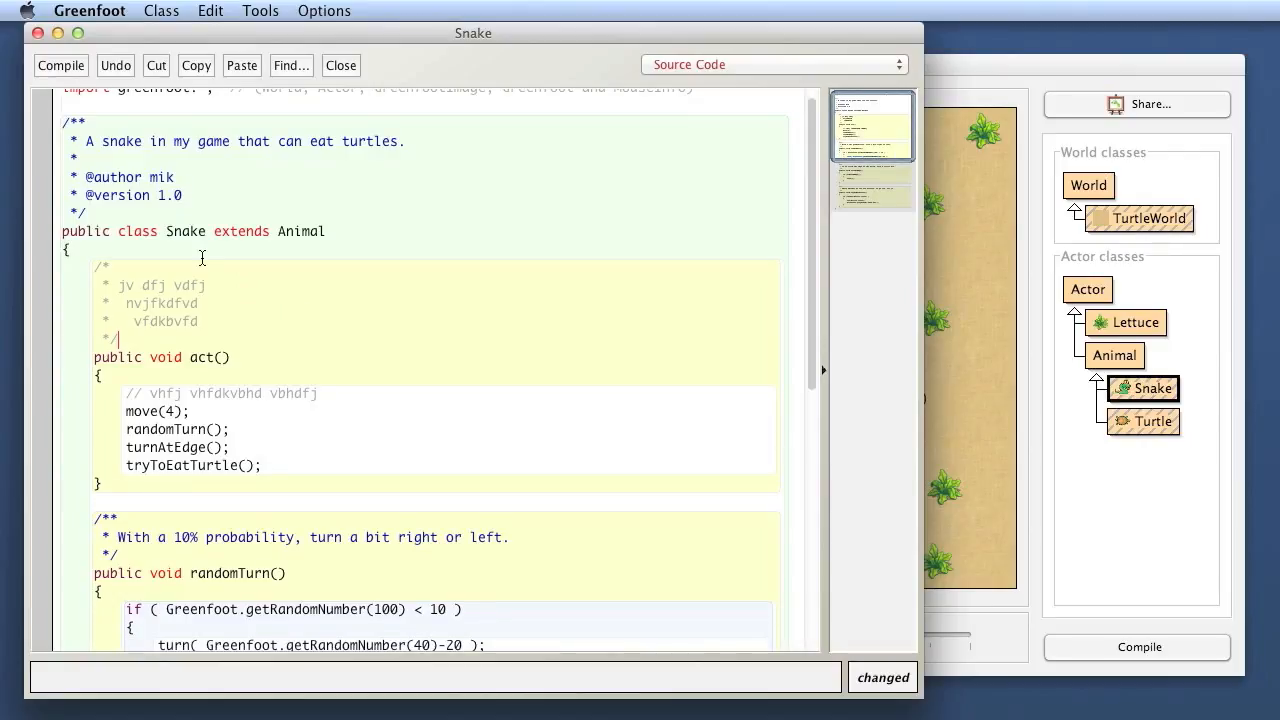
pyautogui.scroll(3)
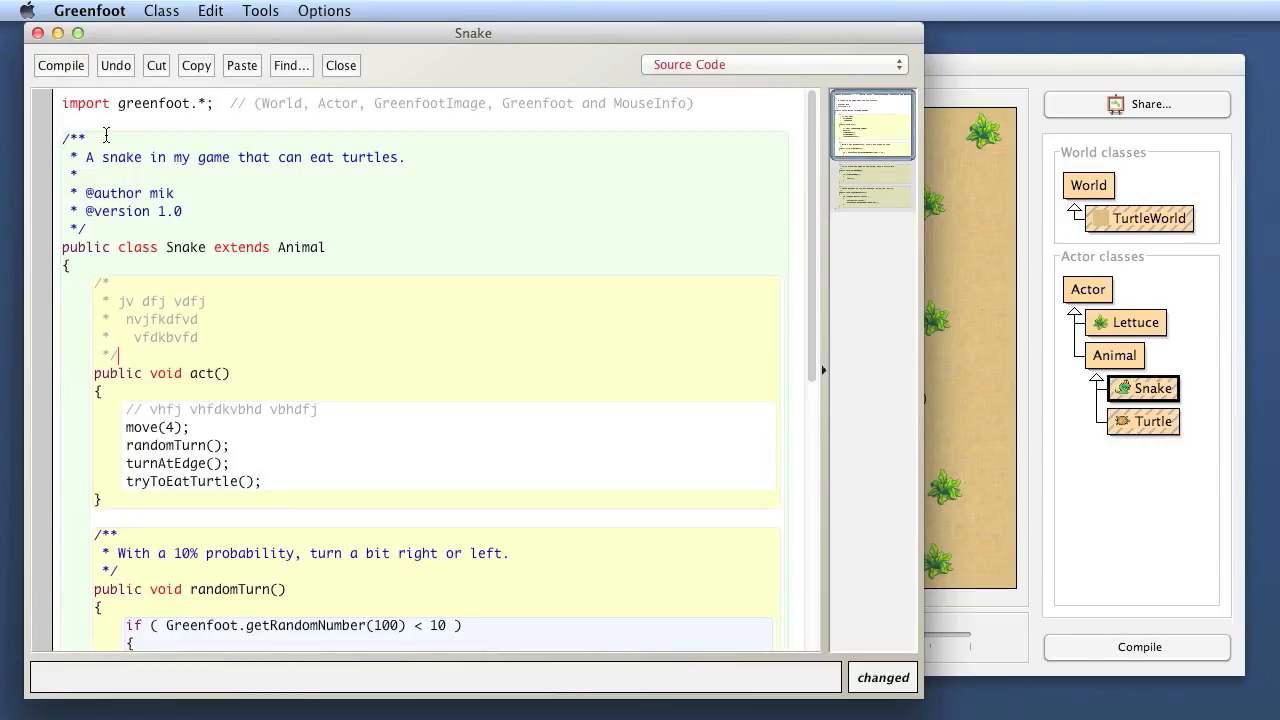
pyautogui.moveTo(168, 176)
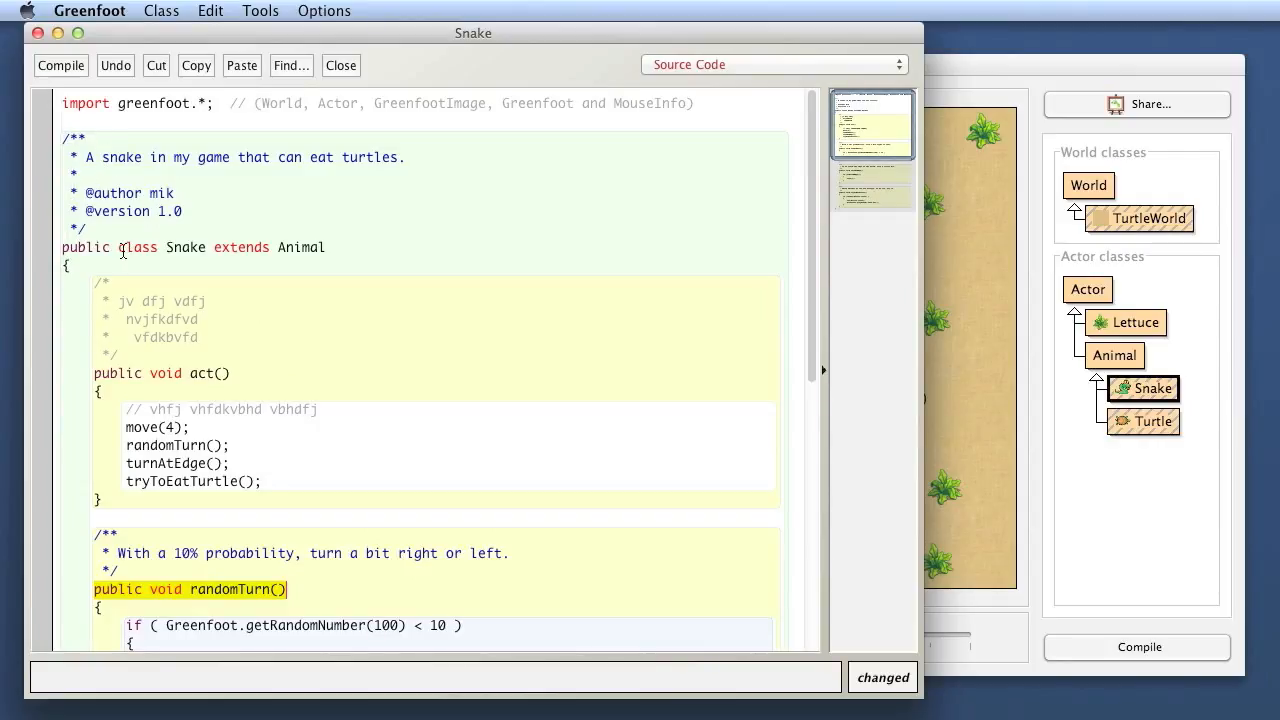
pyautogui.scroll(-3)
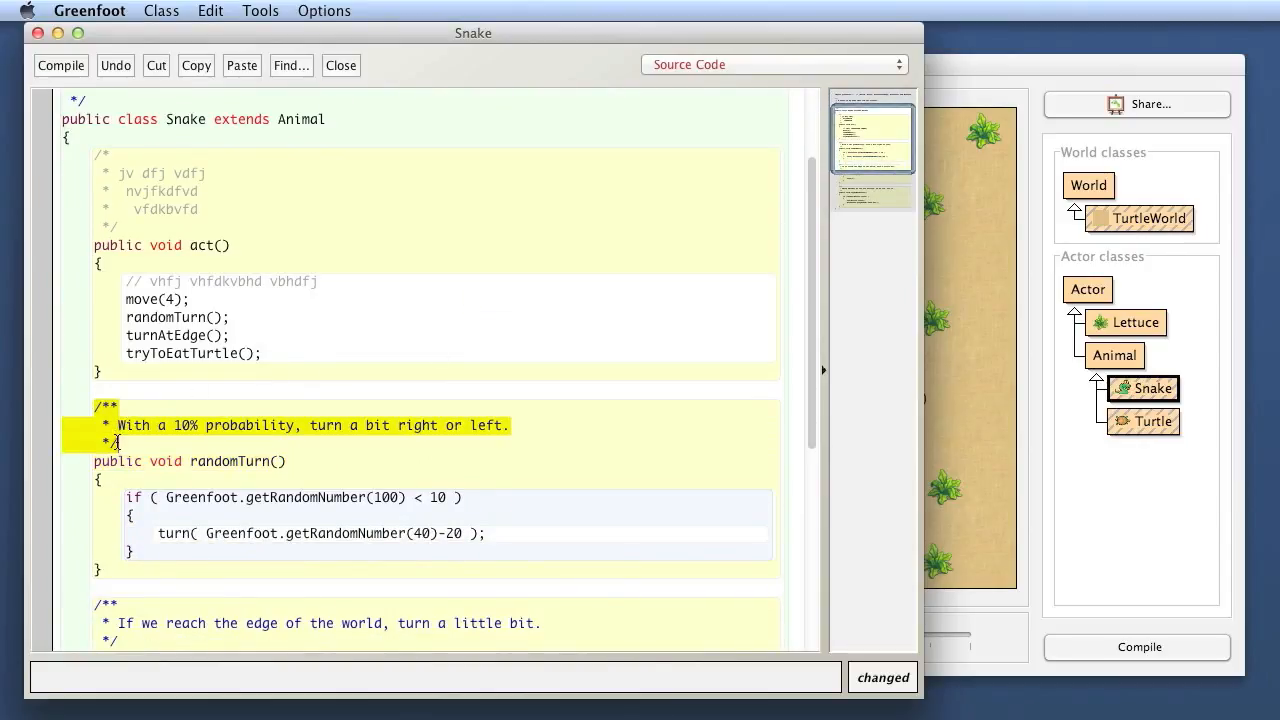
pyautogui.click(188, 448)
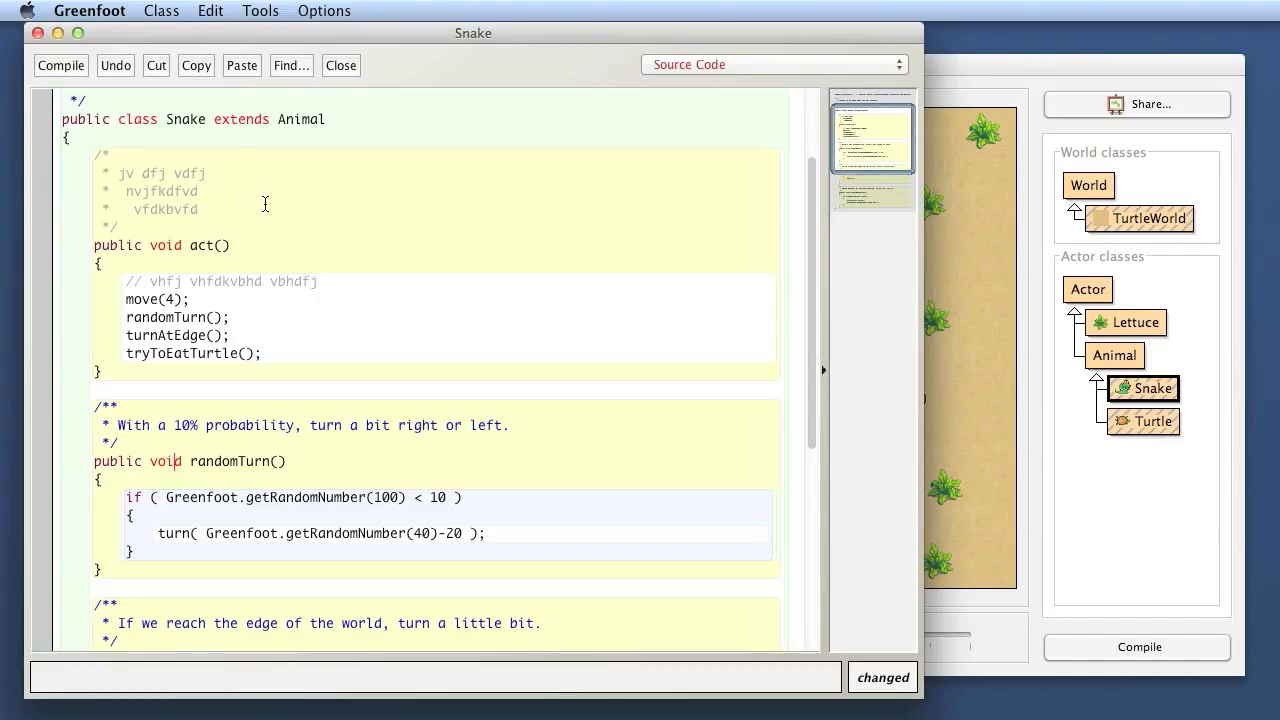
pyautogui.scroll(-3)
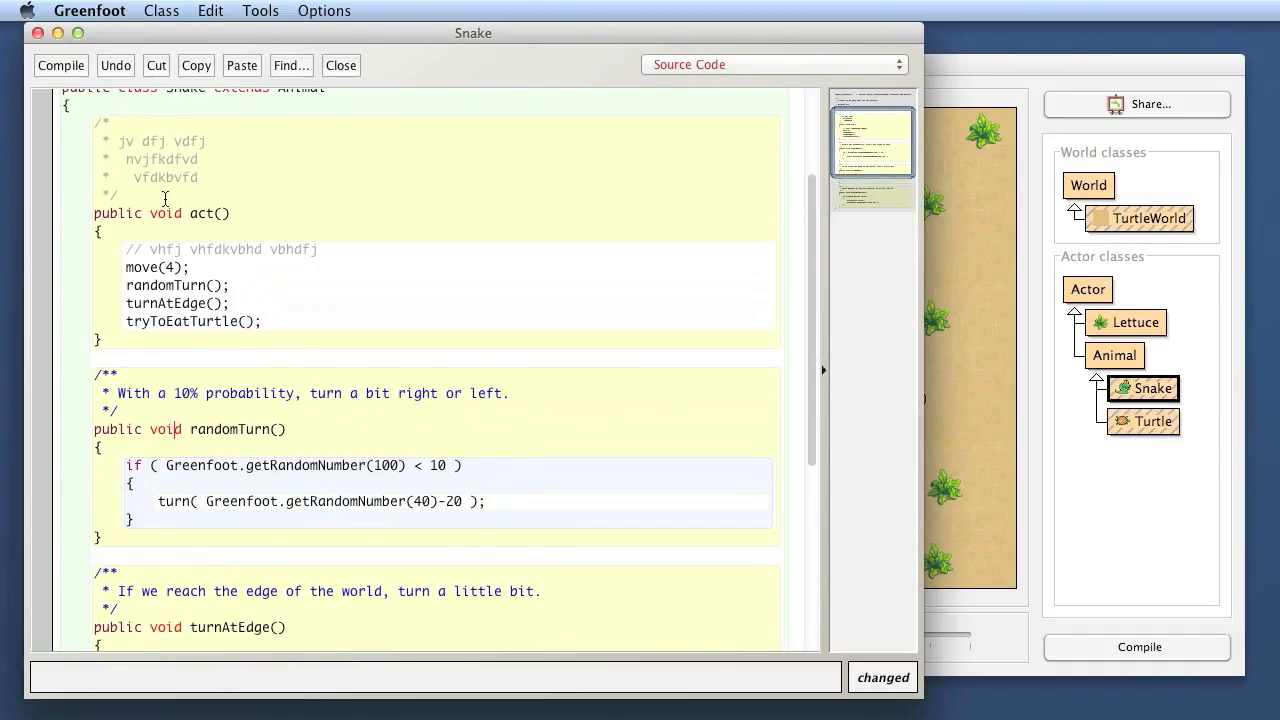
pyautogui.scroll(3)
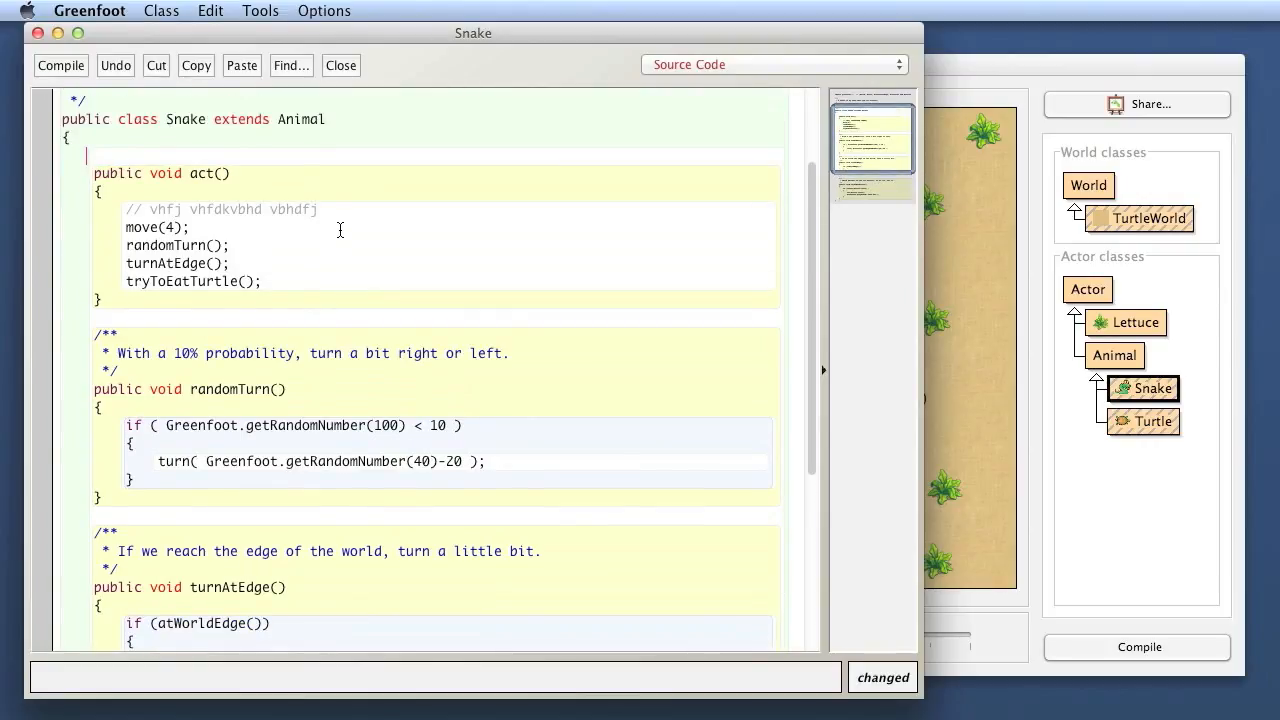
pyautogui.scroll(3)
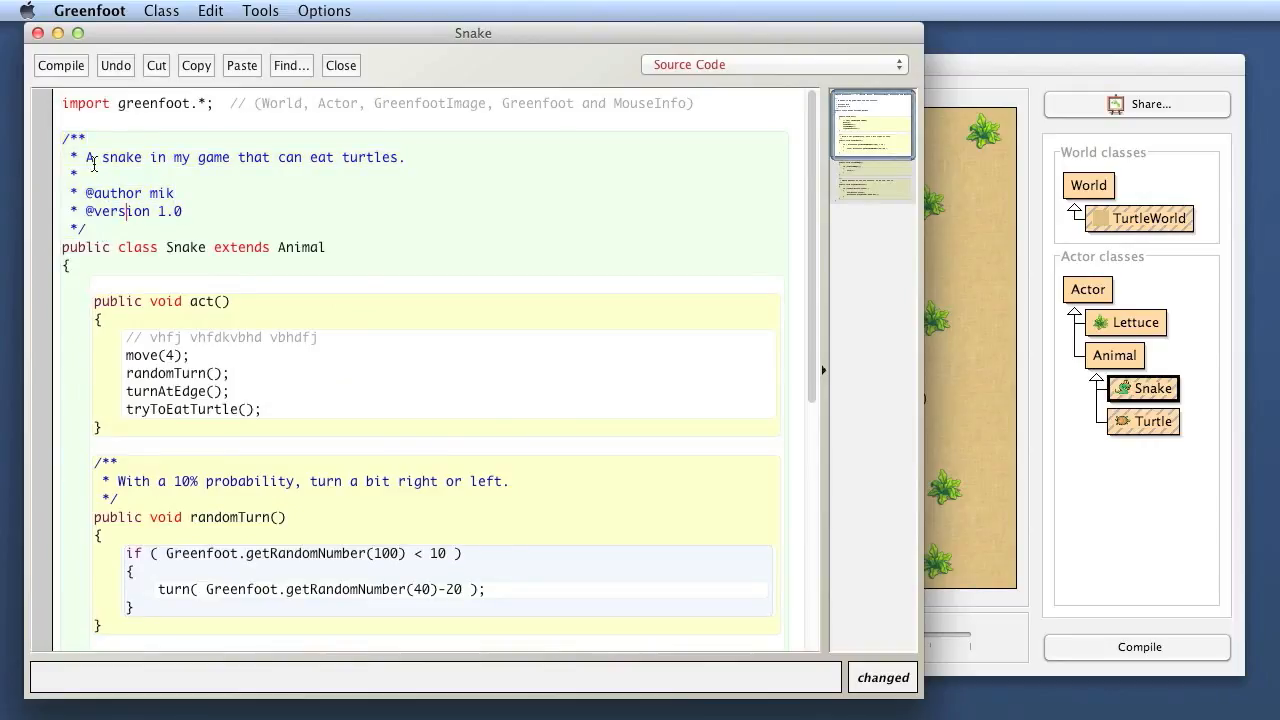
pyautogui.moveTo(216, 222)
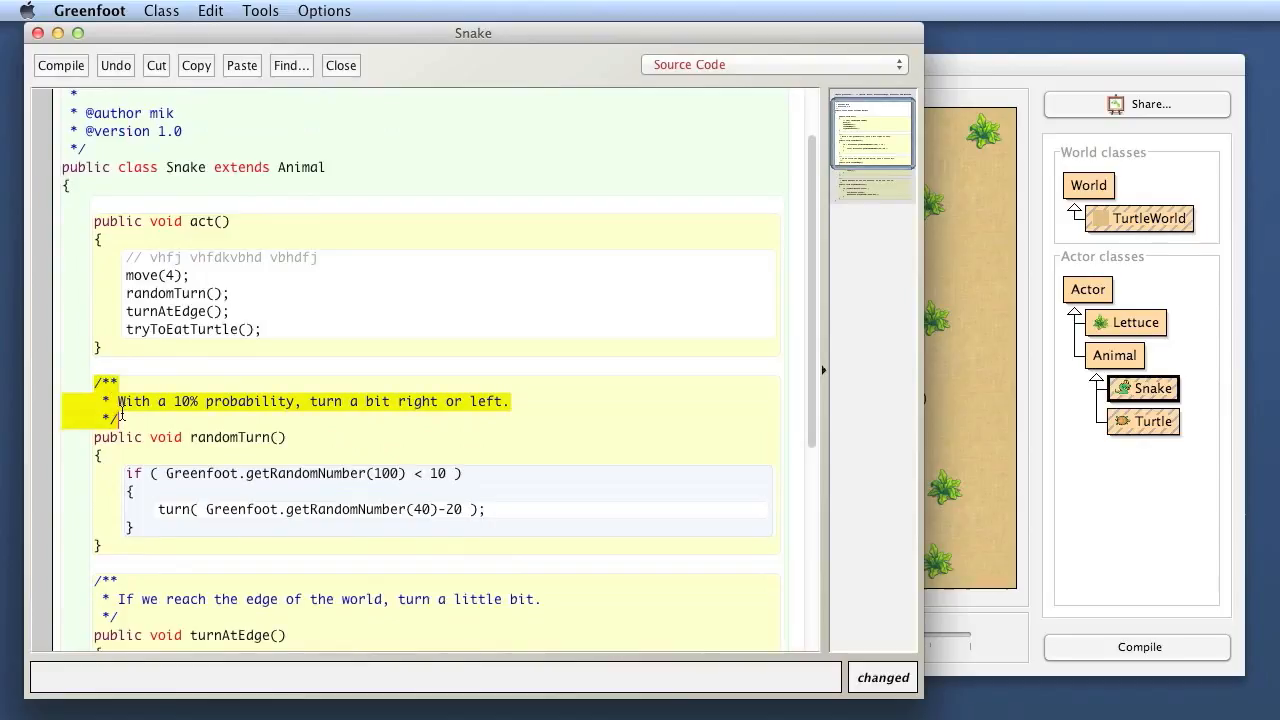
pyautogui.scroll(3)
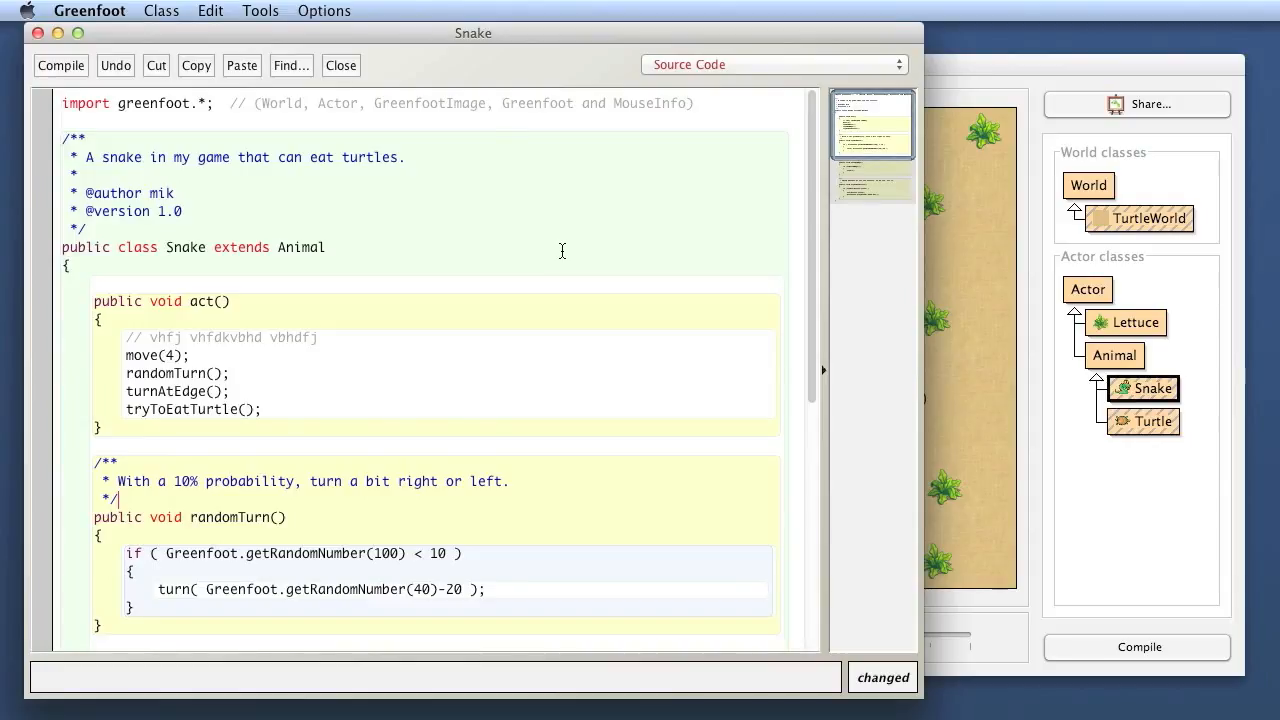
pyautogui.moveTo(540, 236)
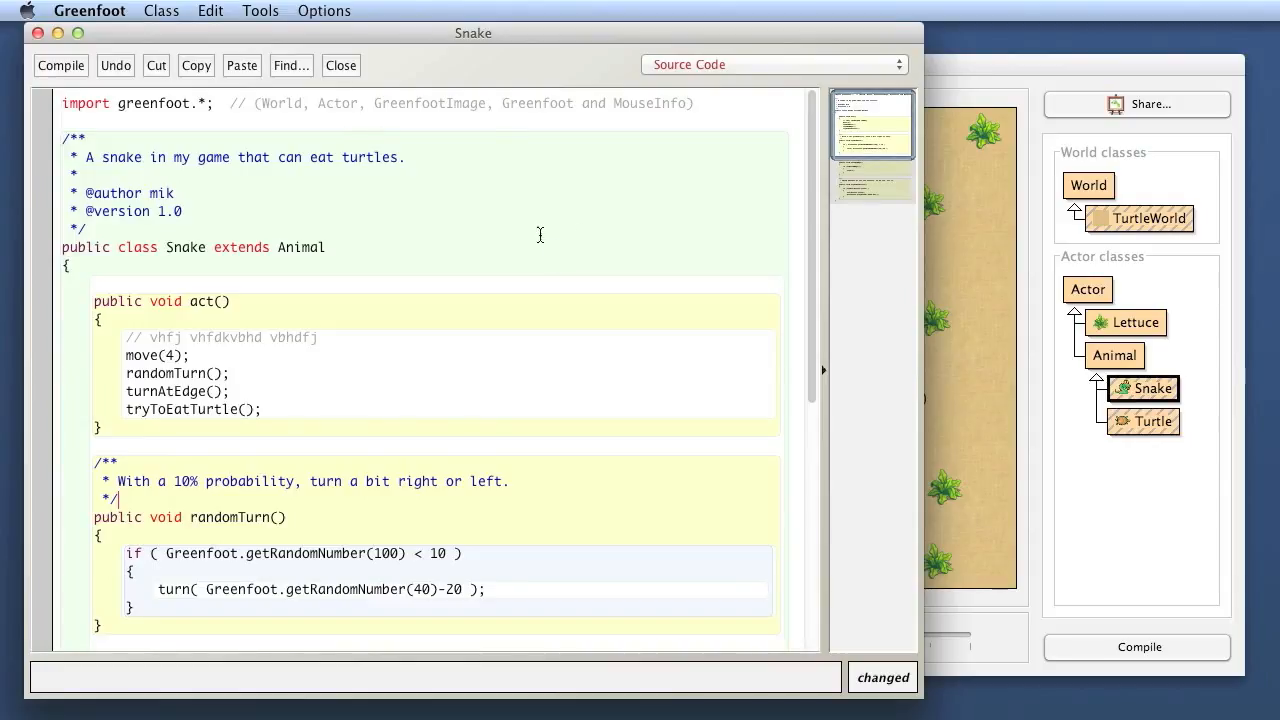
pyautogui.moveTo(596, 236)
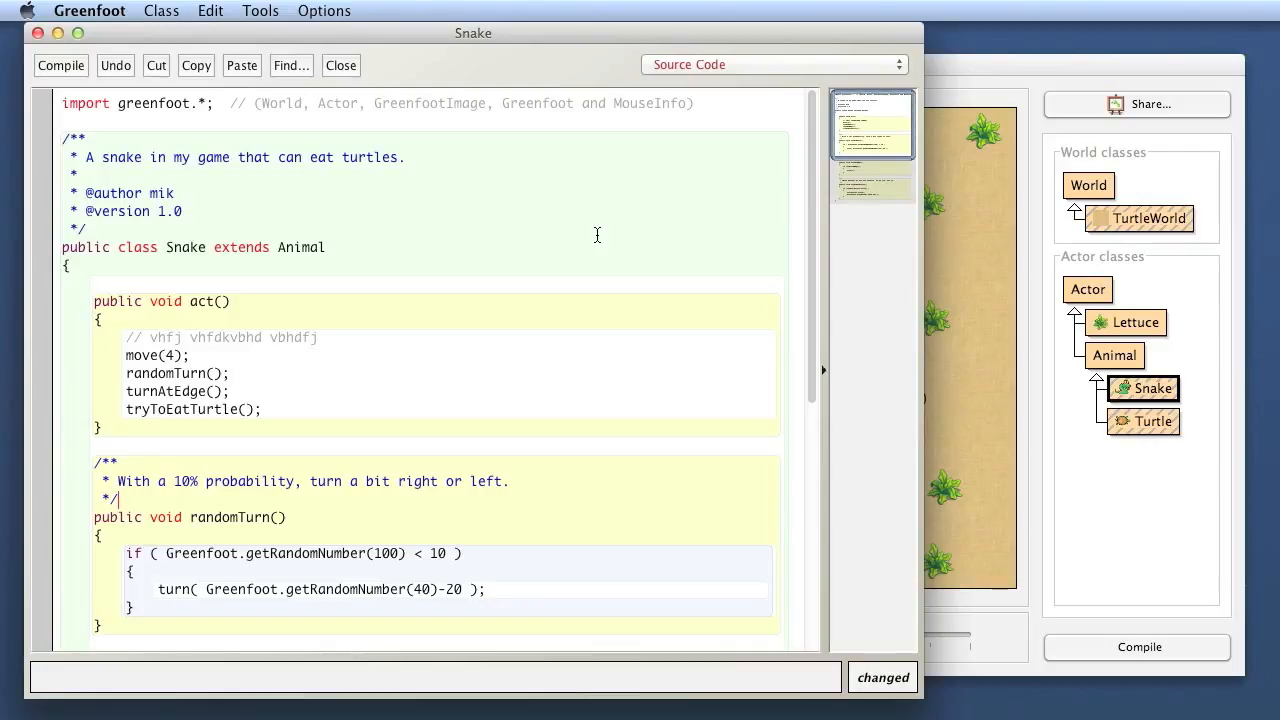